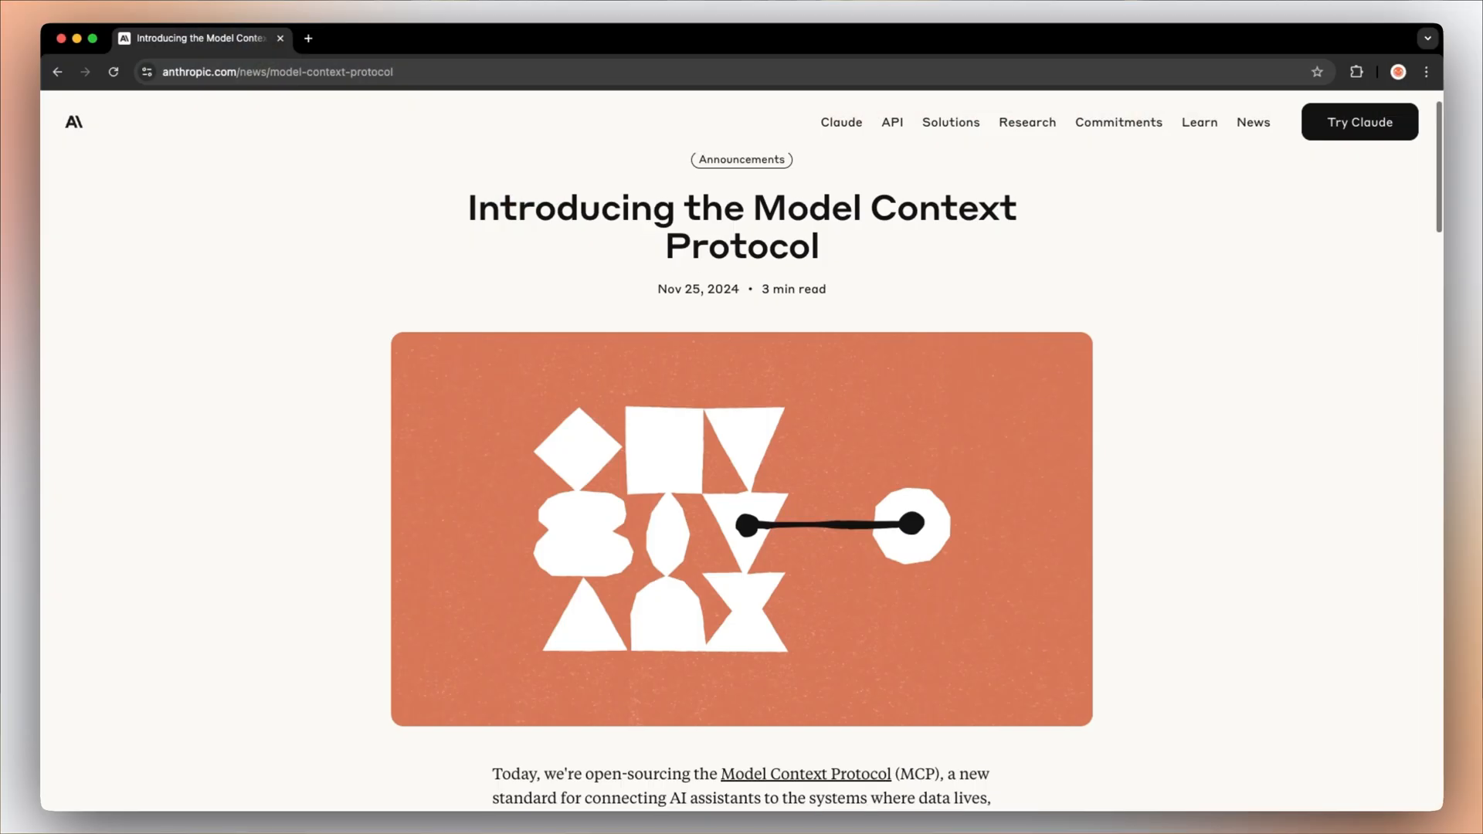
# - Draft a prompt asking to turn a Google Maps search term and location into businesses with phones and emails
pyautogui.scroll(-3)
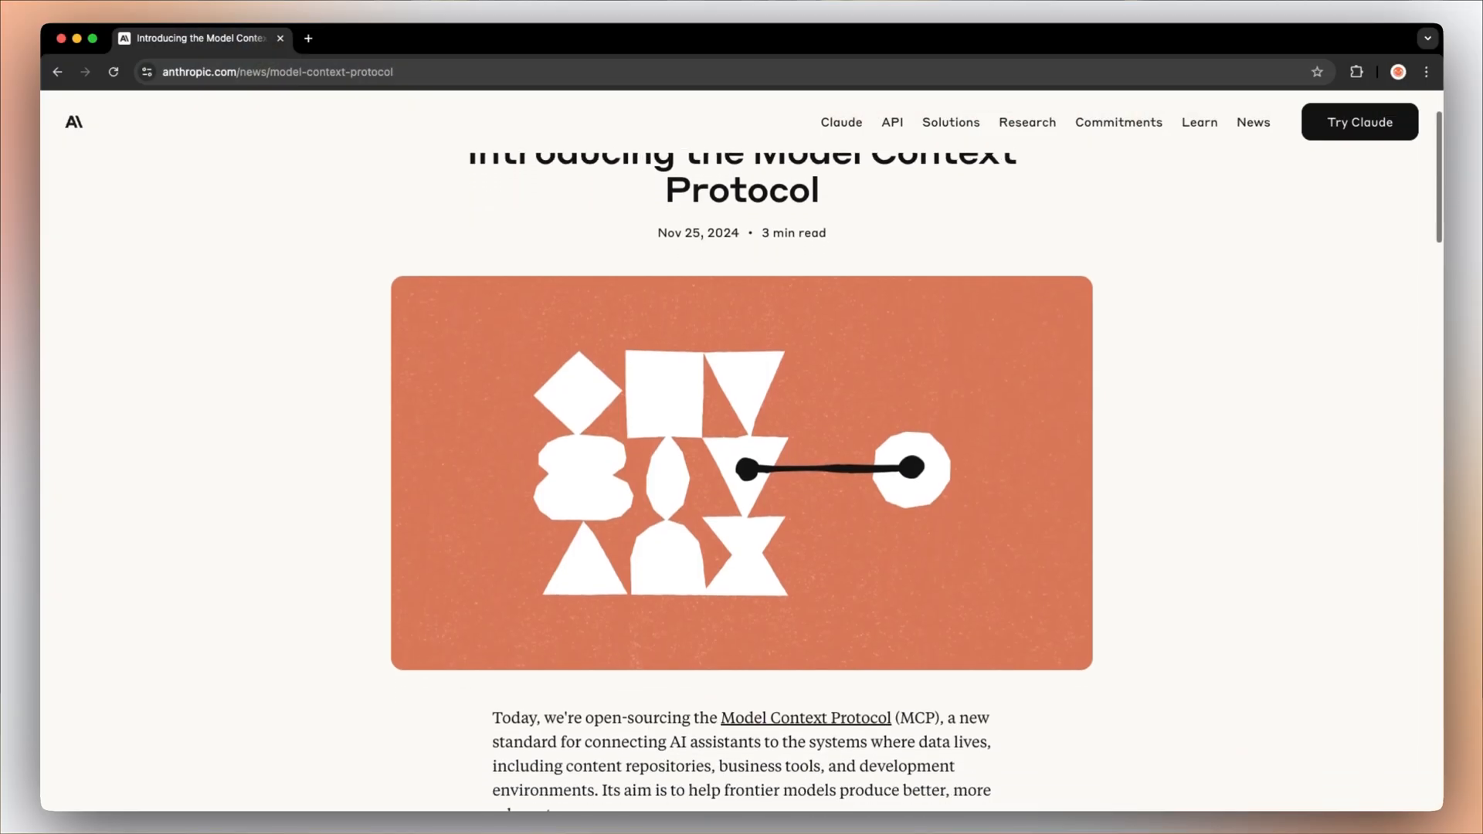
pyautogui.scroll(-3)
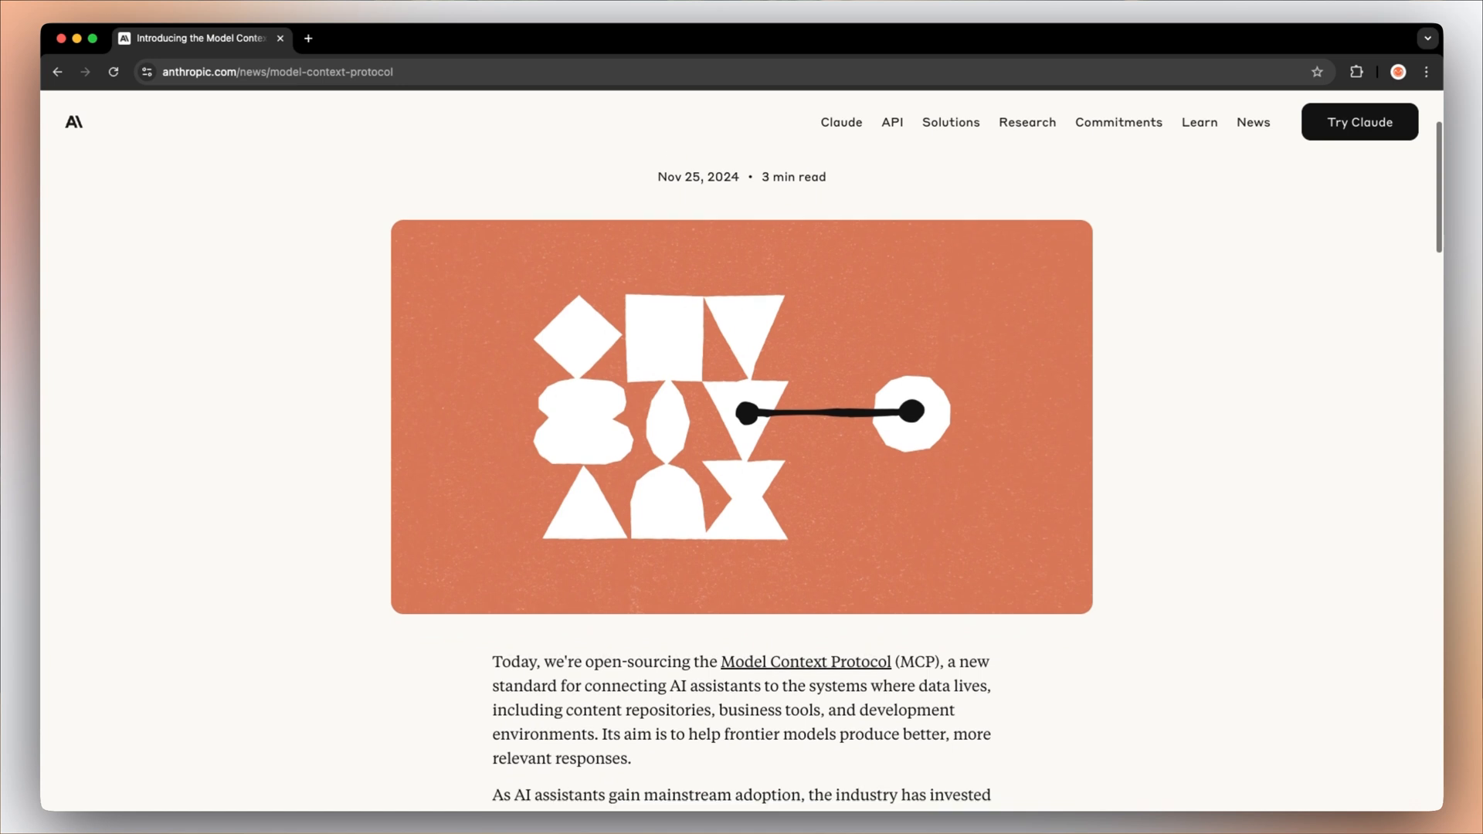
pyautogui.scroll(-3)
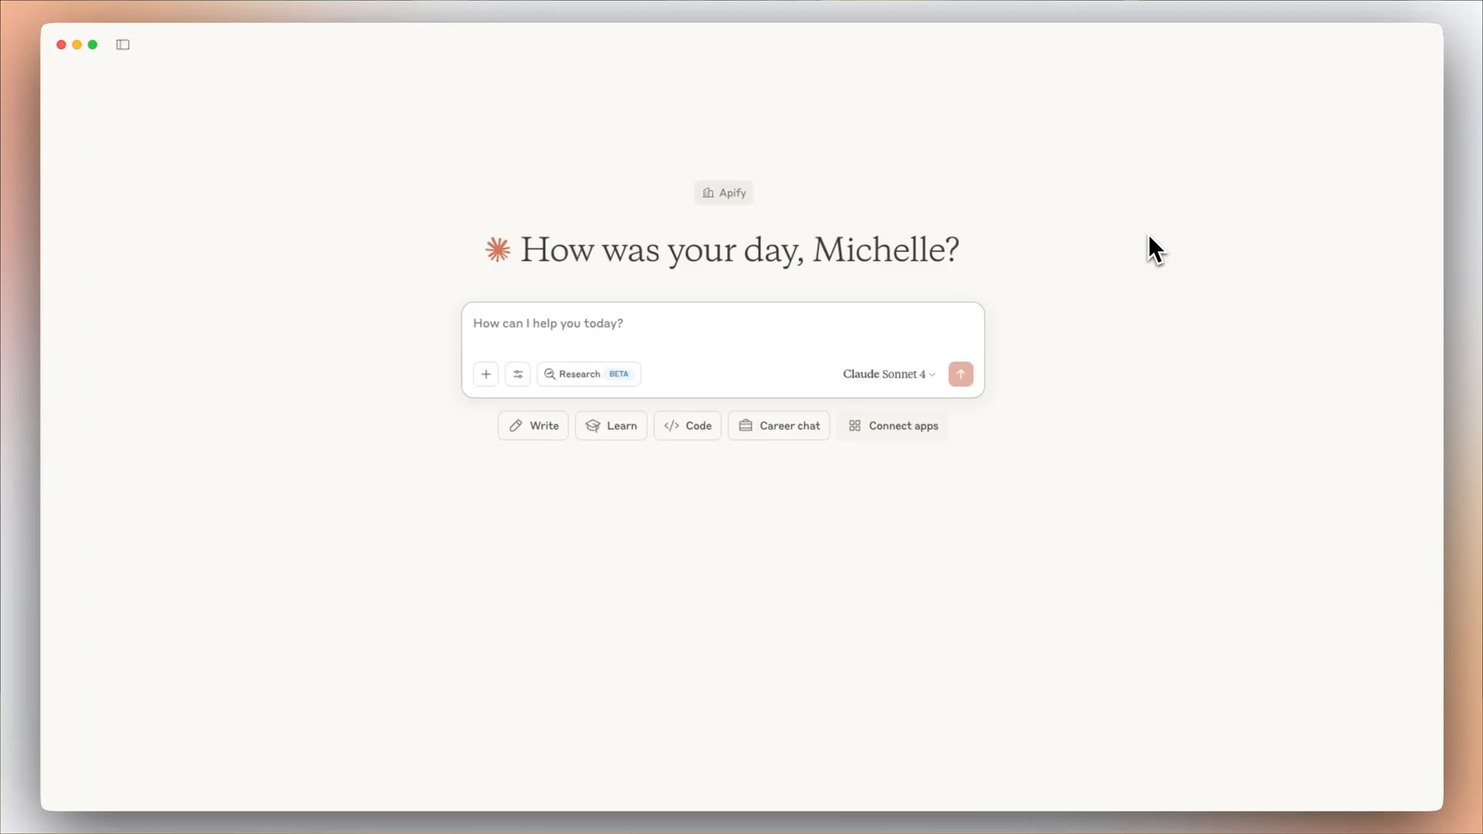
pyautogui.write('I will input a Google M')
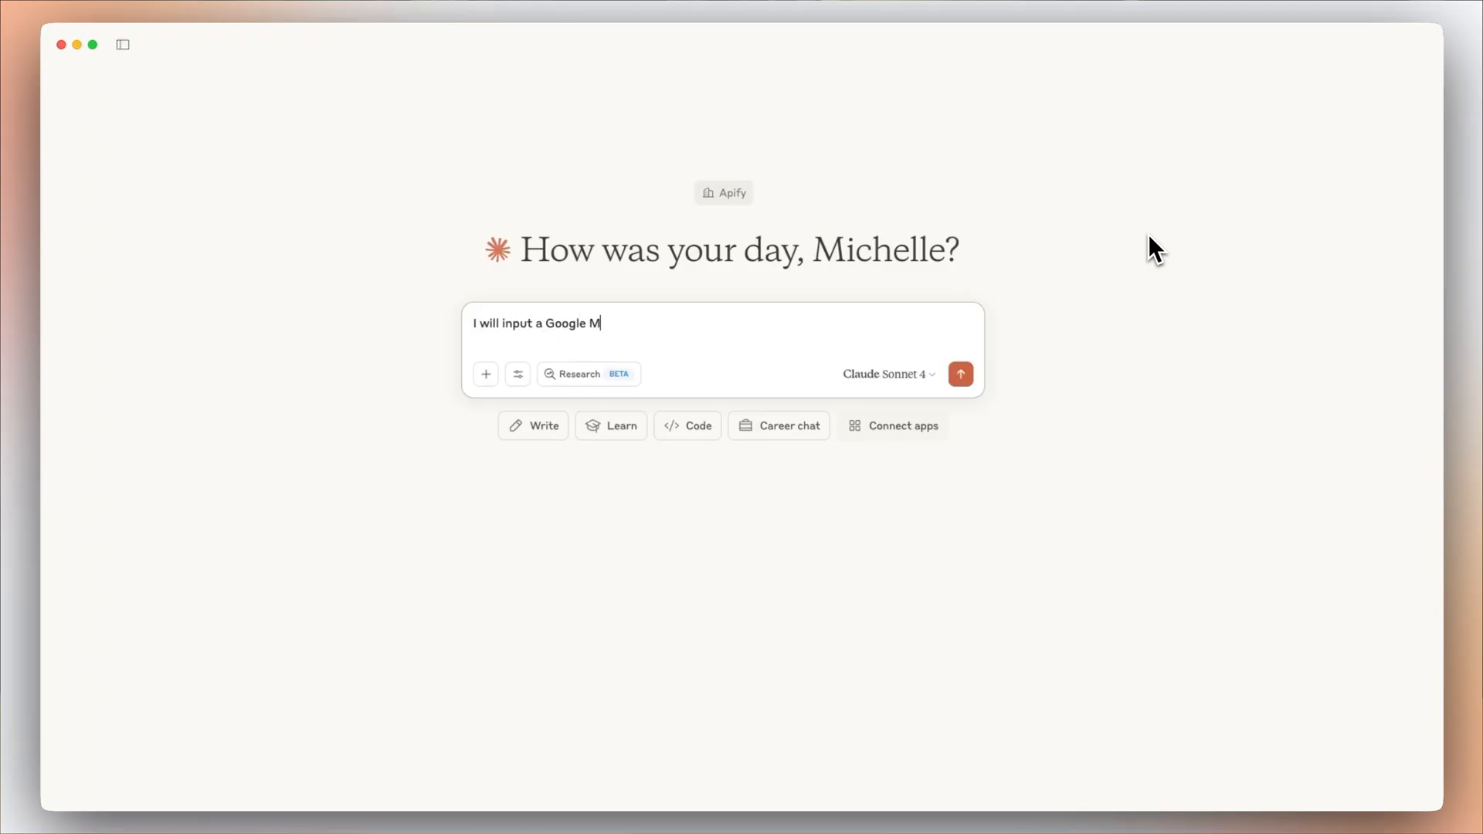
pyautogui.write('aps search term along')
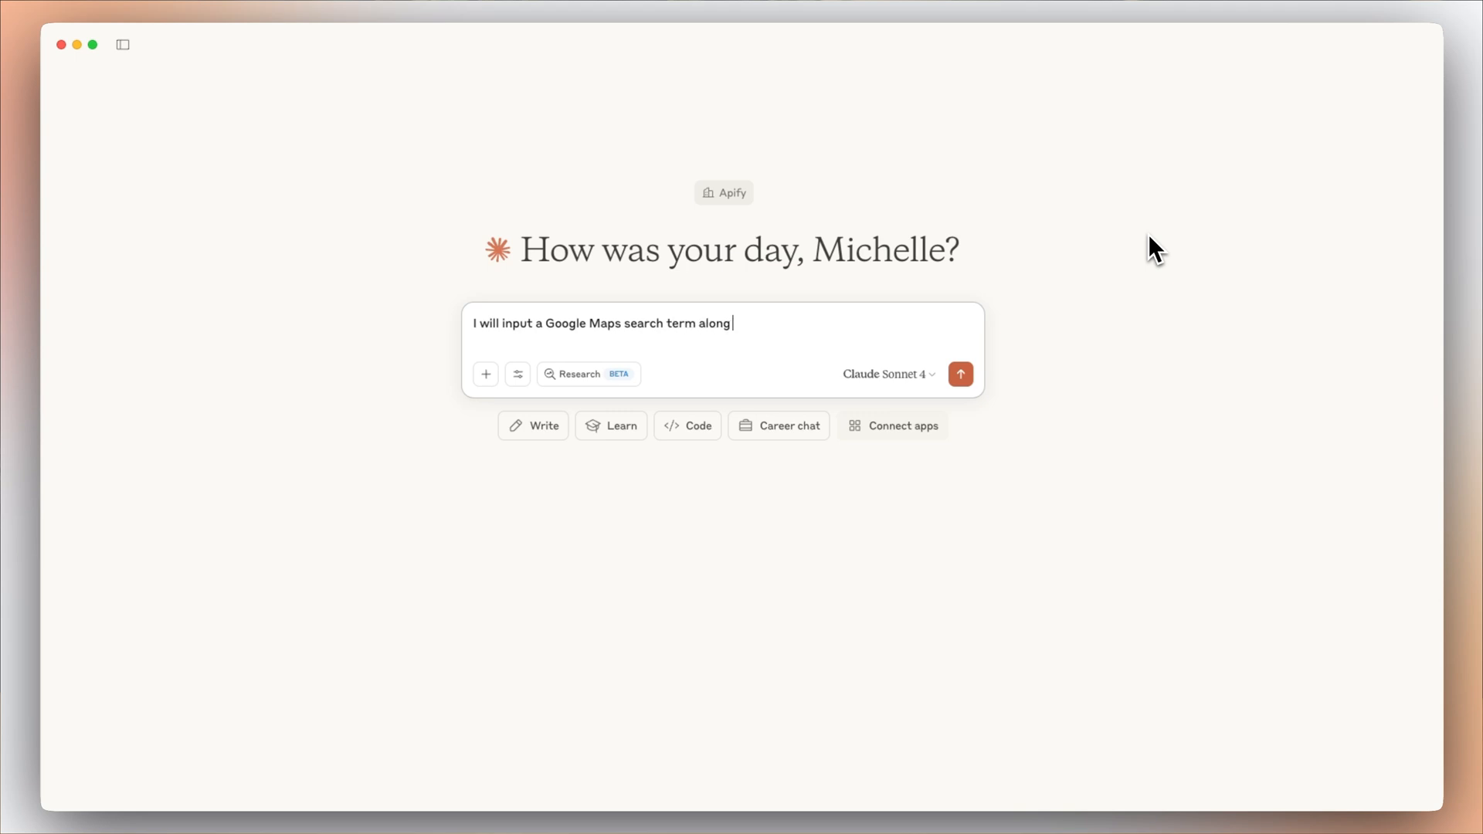
pyautogui.write('with a location')
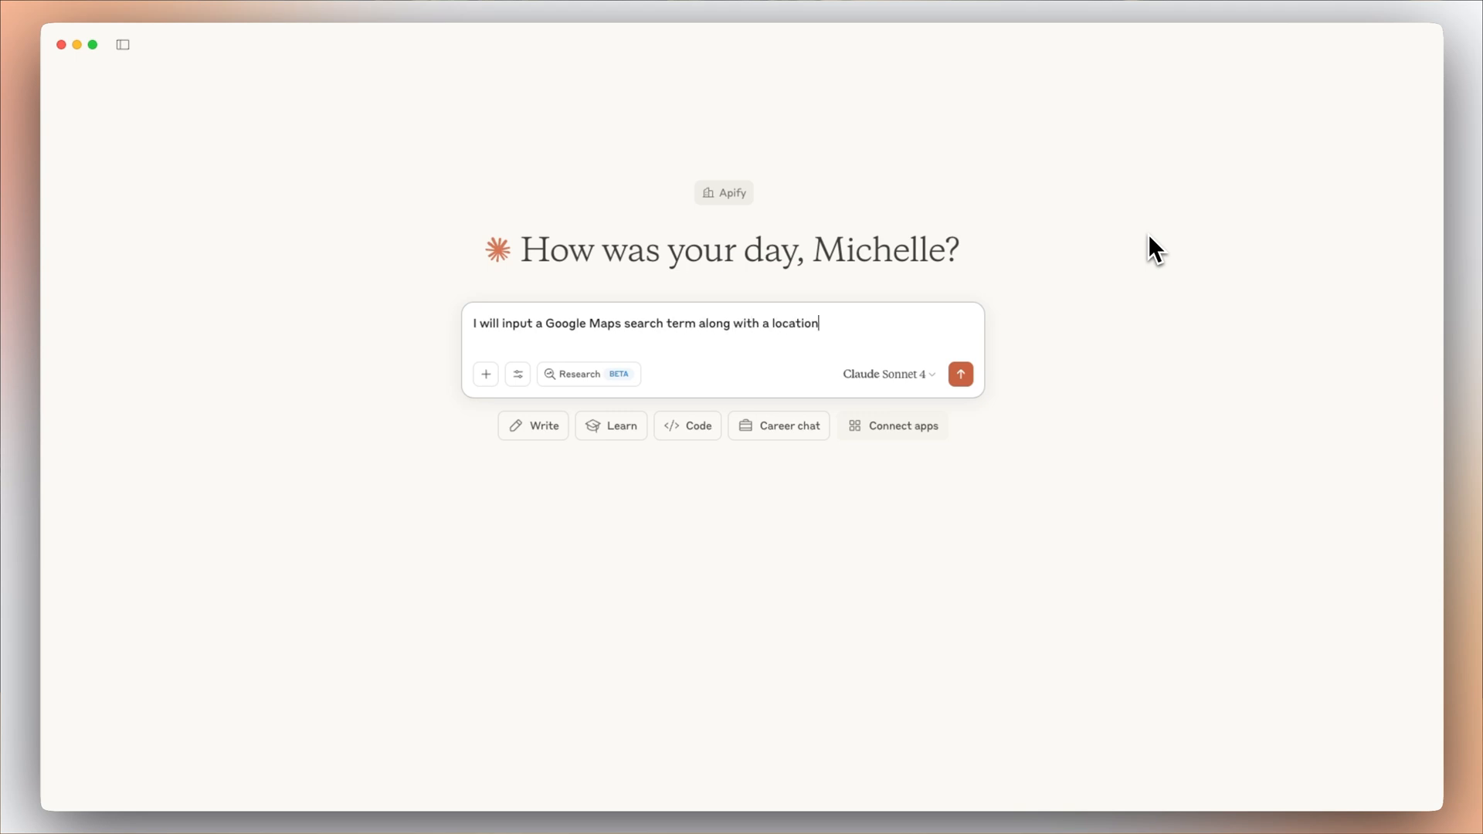
pyautogui.write('and need a list of businesses with their phone number and email addresses. Choose the most relevant Actor anf get me the first 20 results for Pizza Places in Prague.')
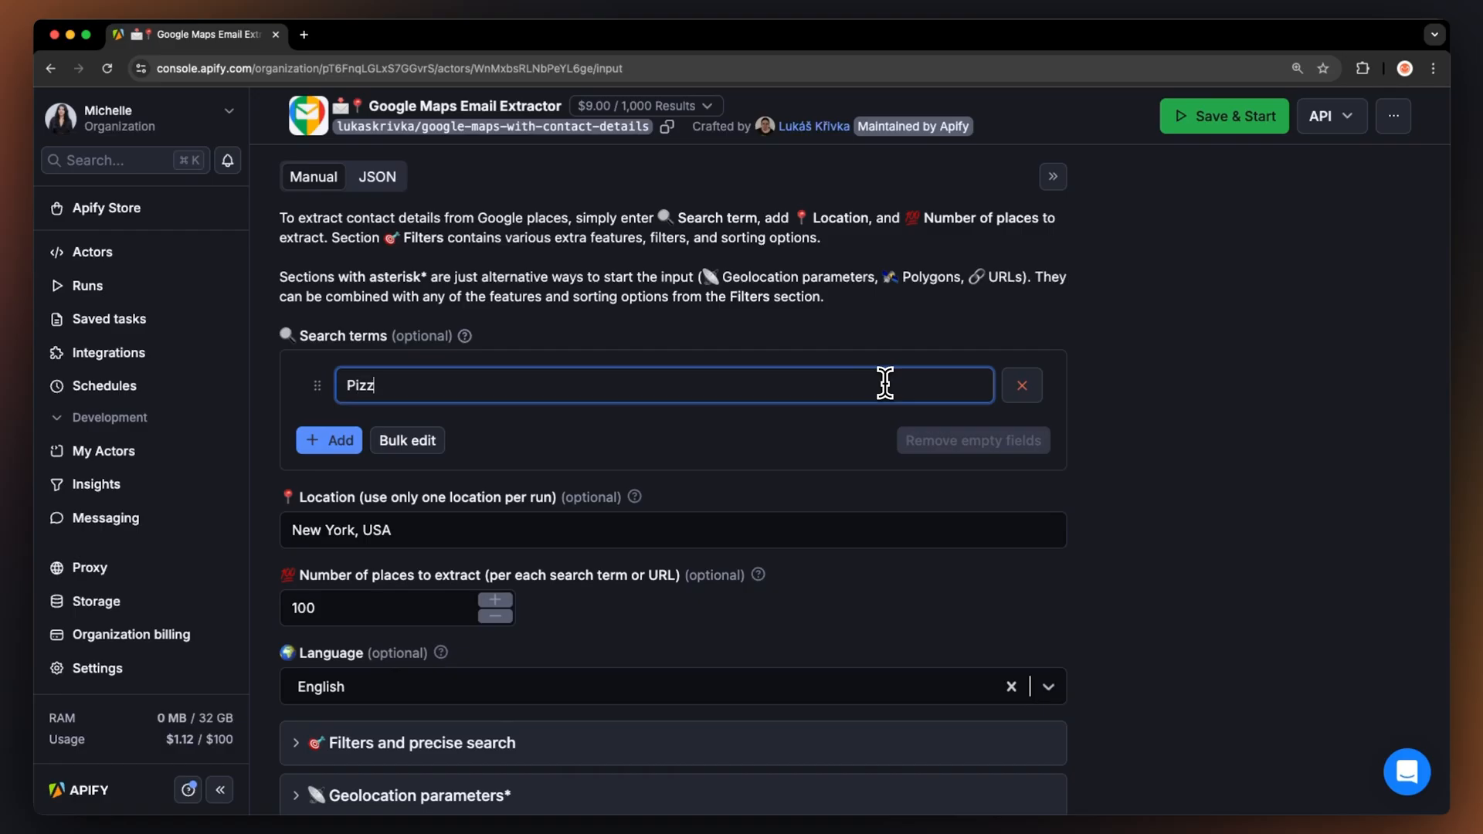
# - Edit the Search terms field of the Google Maps Email Extractor input
pyautogui.click(1223, 115)
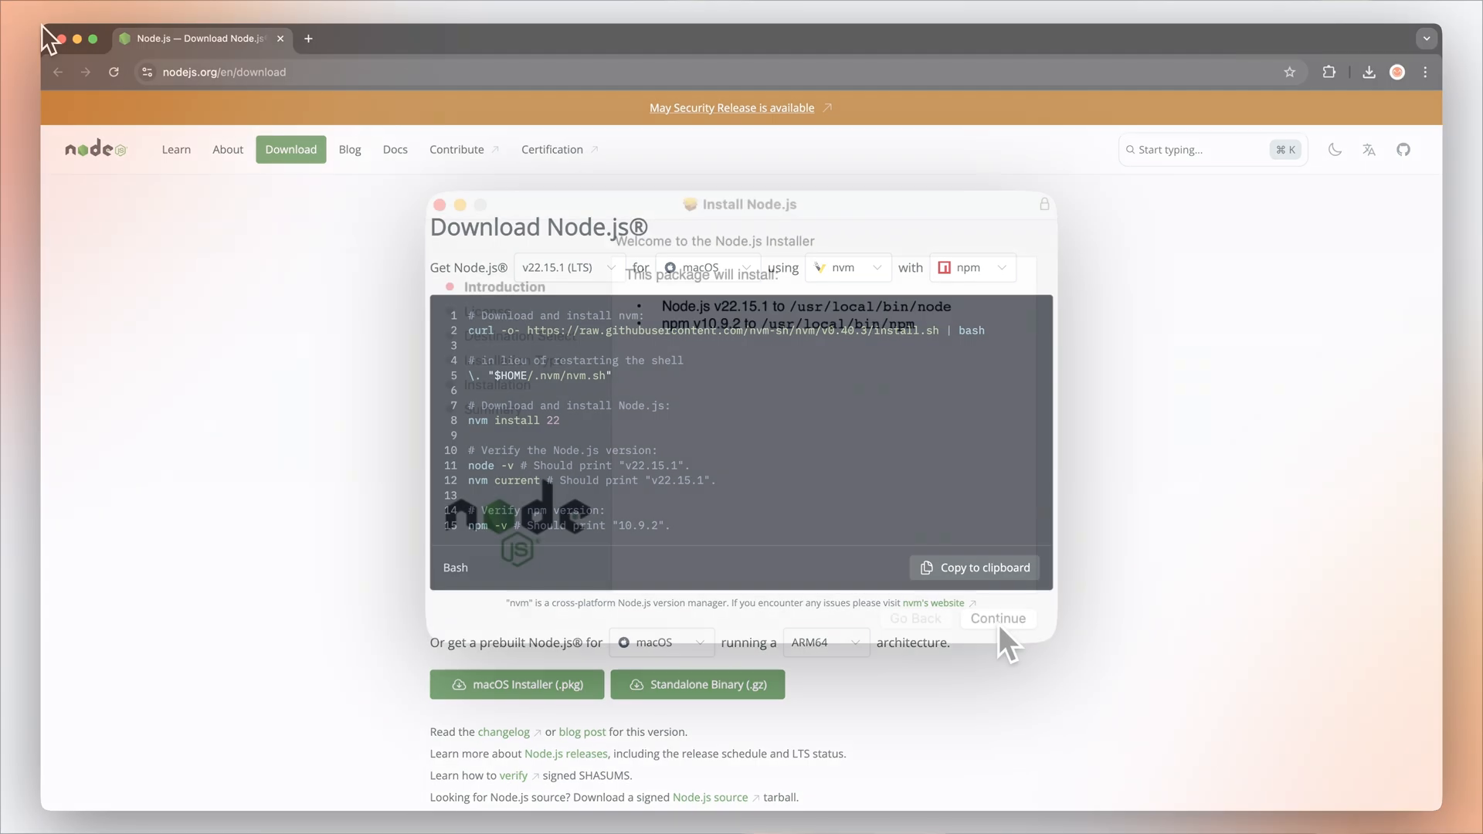
# - Continue the Node.js installer and download the Claude desktop app for macOS
pyautogui.click(995, 618)
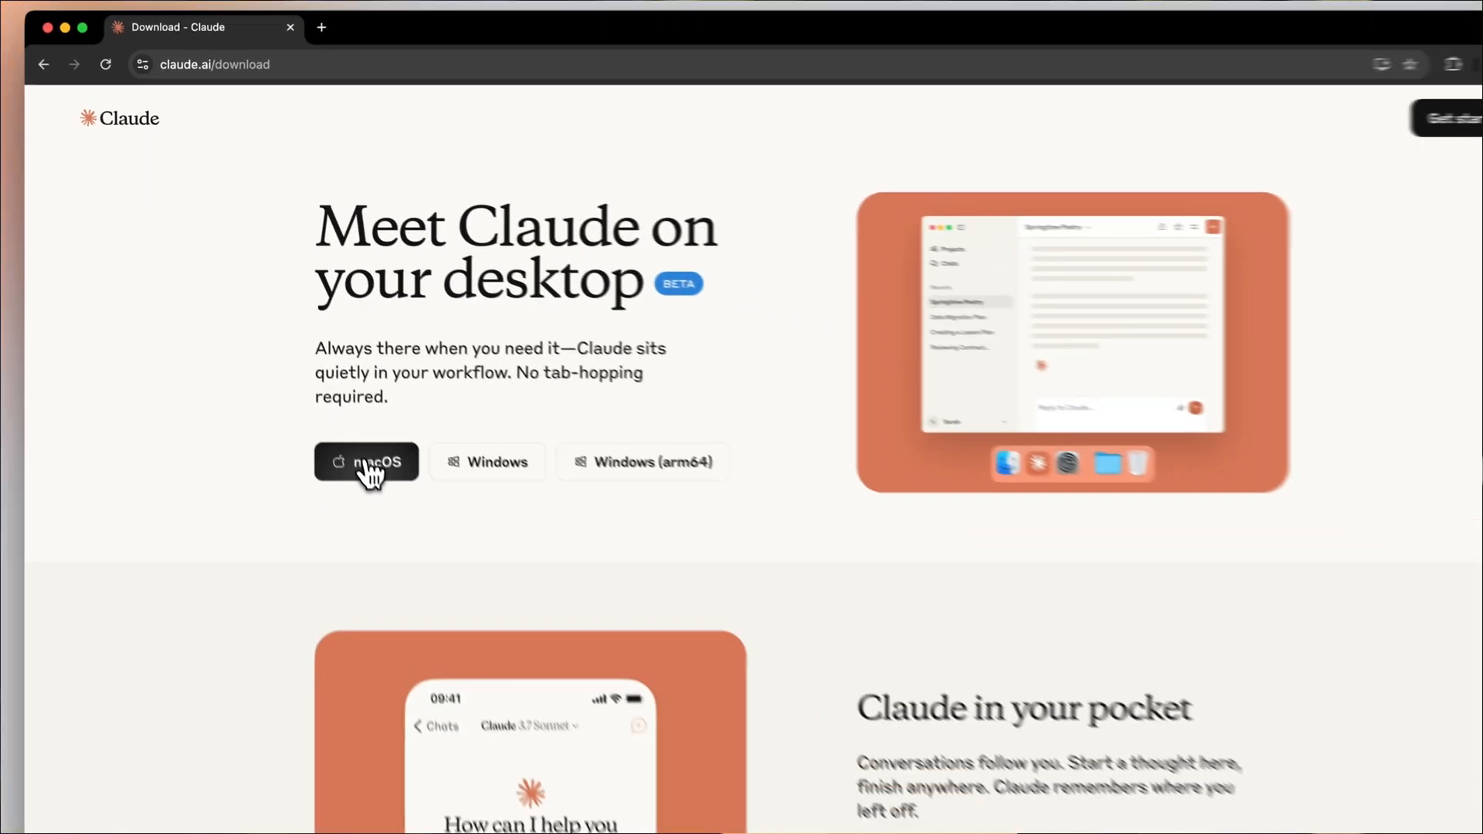
pyautogui.click(366, 463)
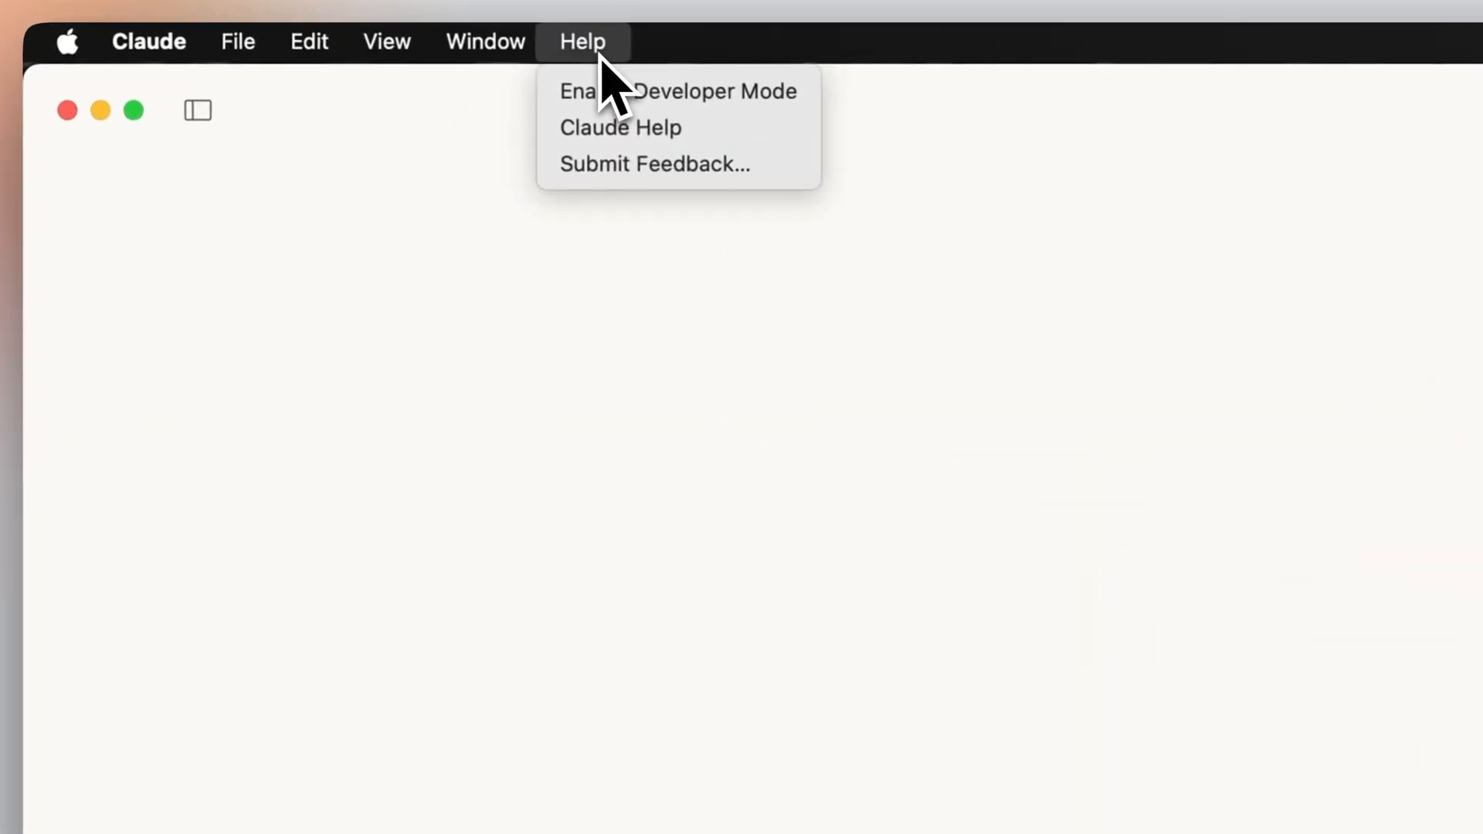
# - Enable Developer Mode, open Developer settings, and reveal claude_desktop_config.json via Edit Config
pyautogui.click(678, 91)
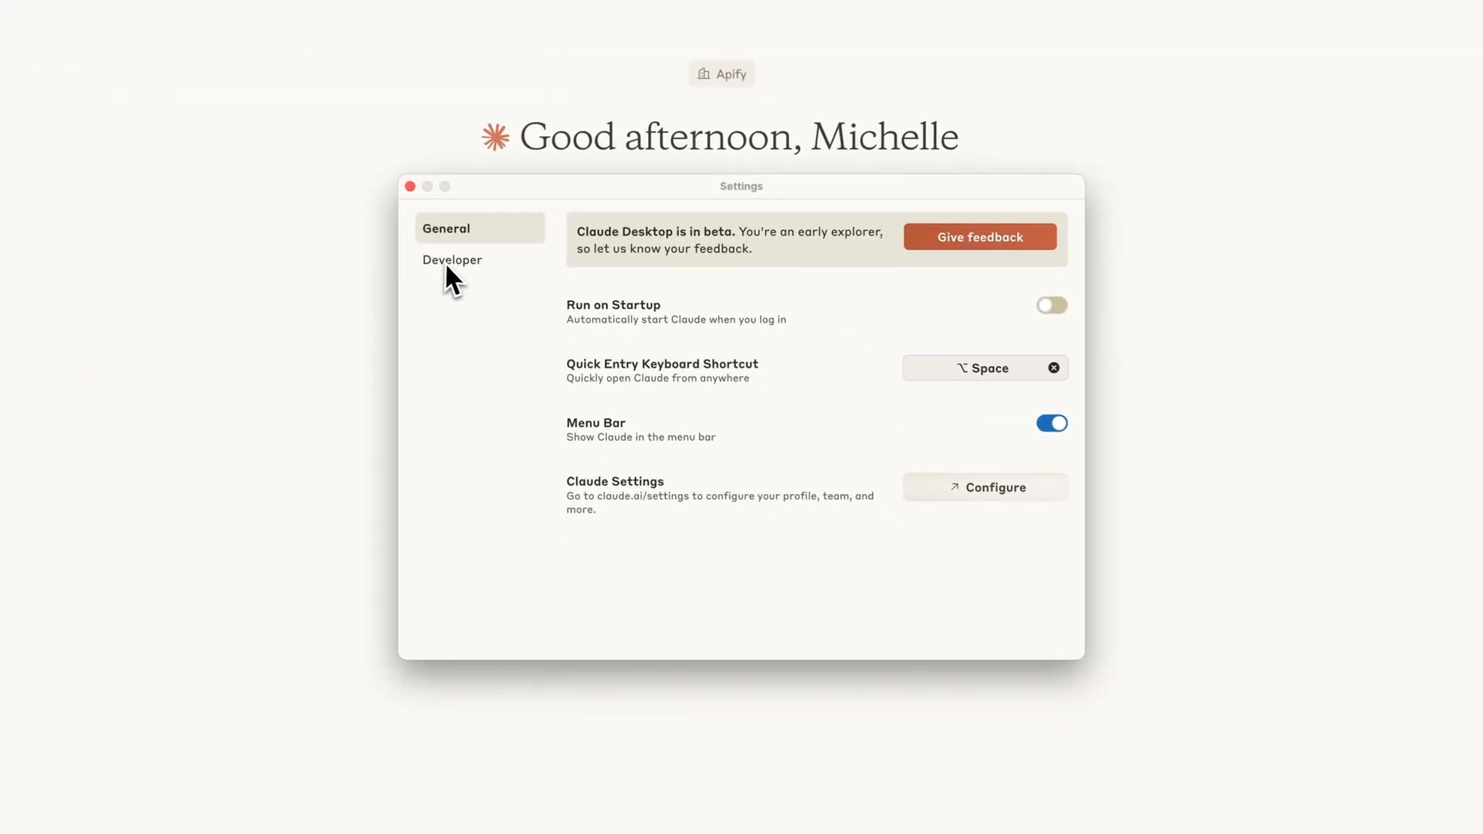
pyautogui.click(452, 259)
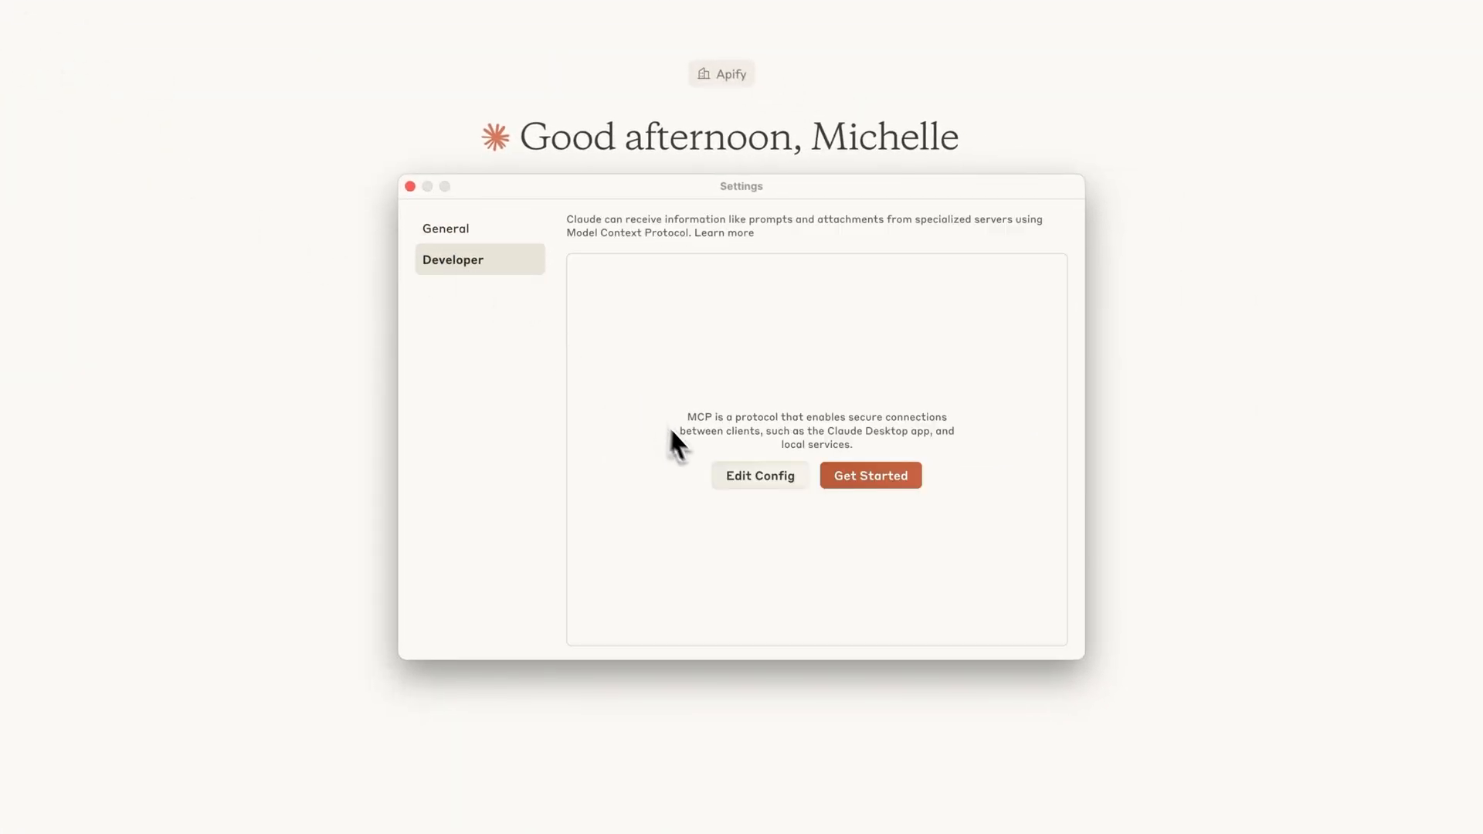
pyautogui.click(759, 476)
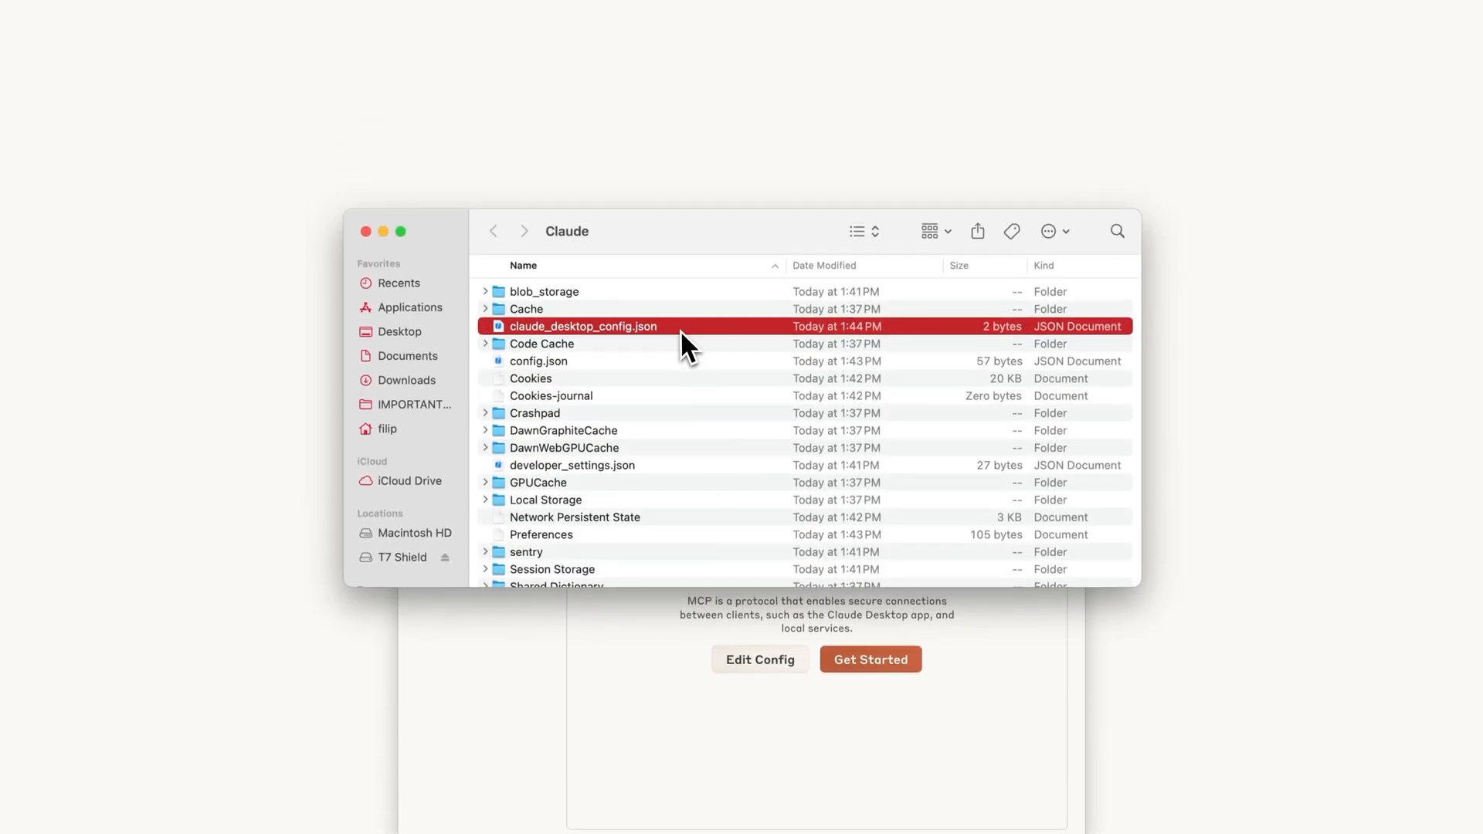
# - Open claude_desktop_config.json with TextEdit from its context menu
pyautogui.rightClick(584, 326)
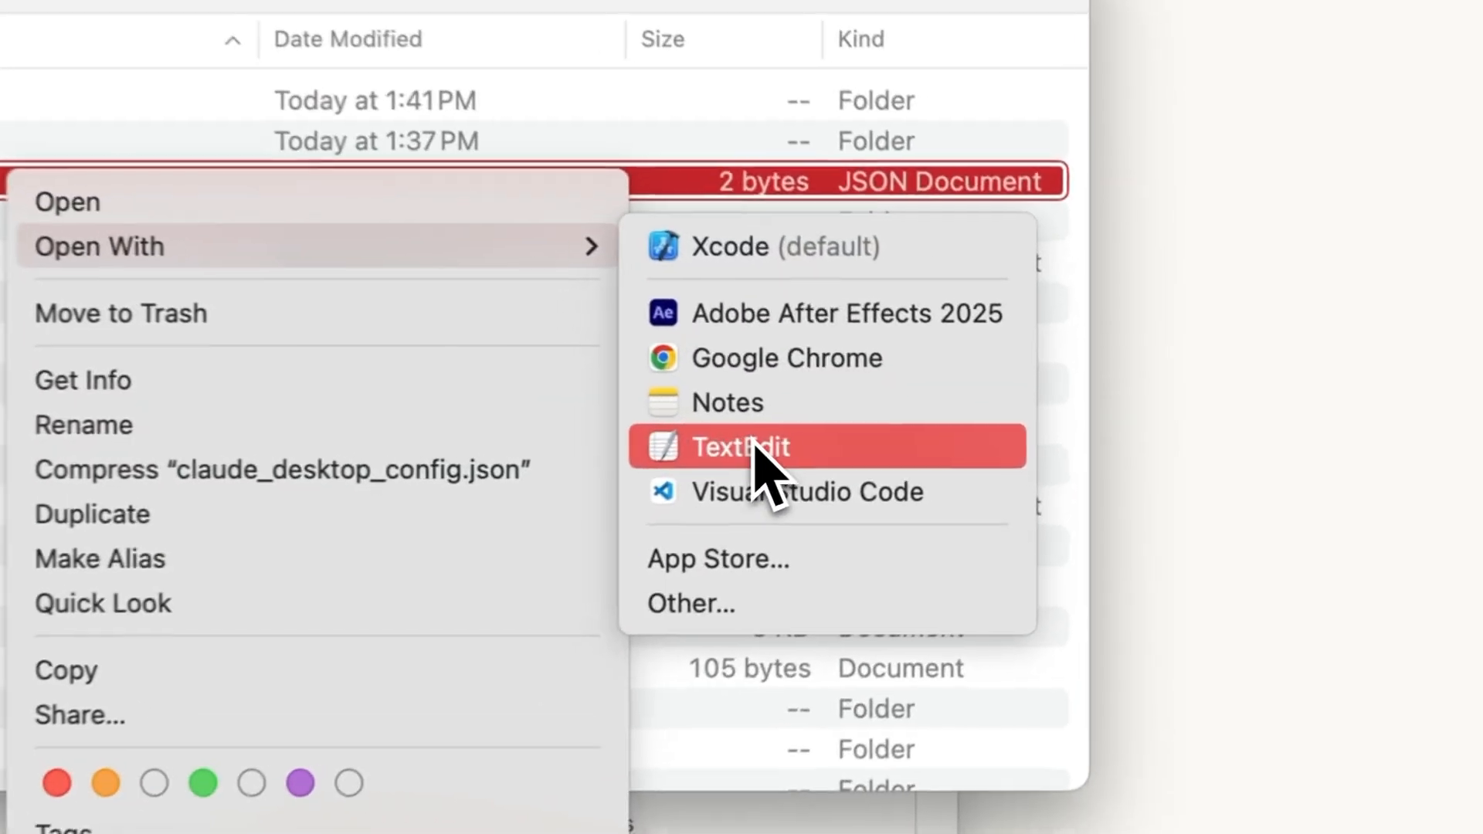
pyautogui.click(741, 447)
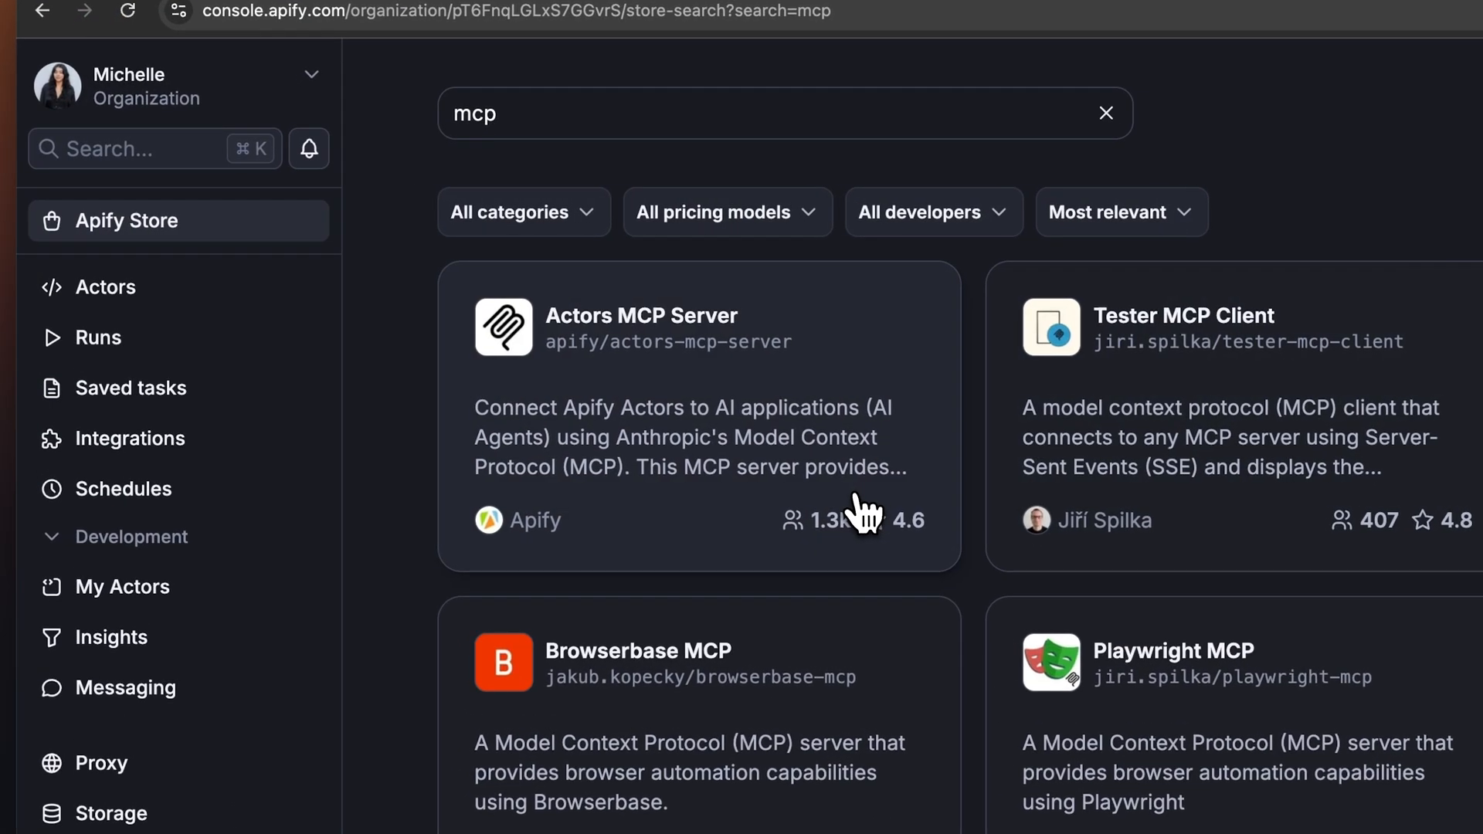
# - Open the Actors MCP Server page and jump to 'MCP Server at a local host'
pyautogui.click(700, 417)
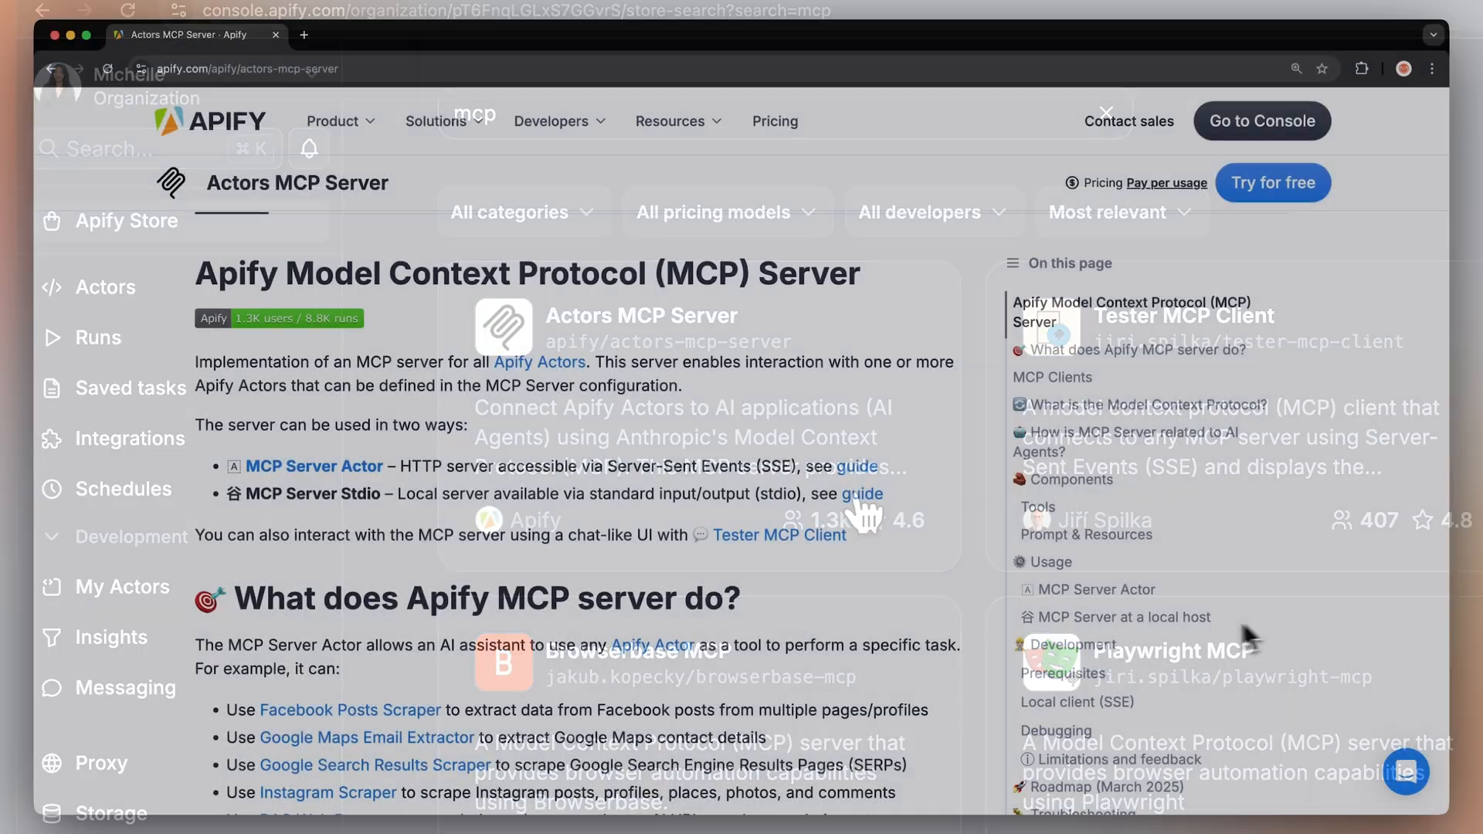
pyautogui.click(1124, 616)
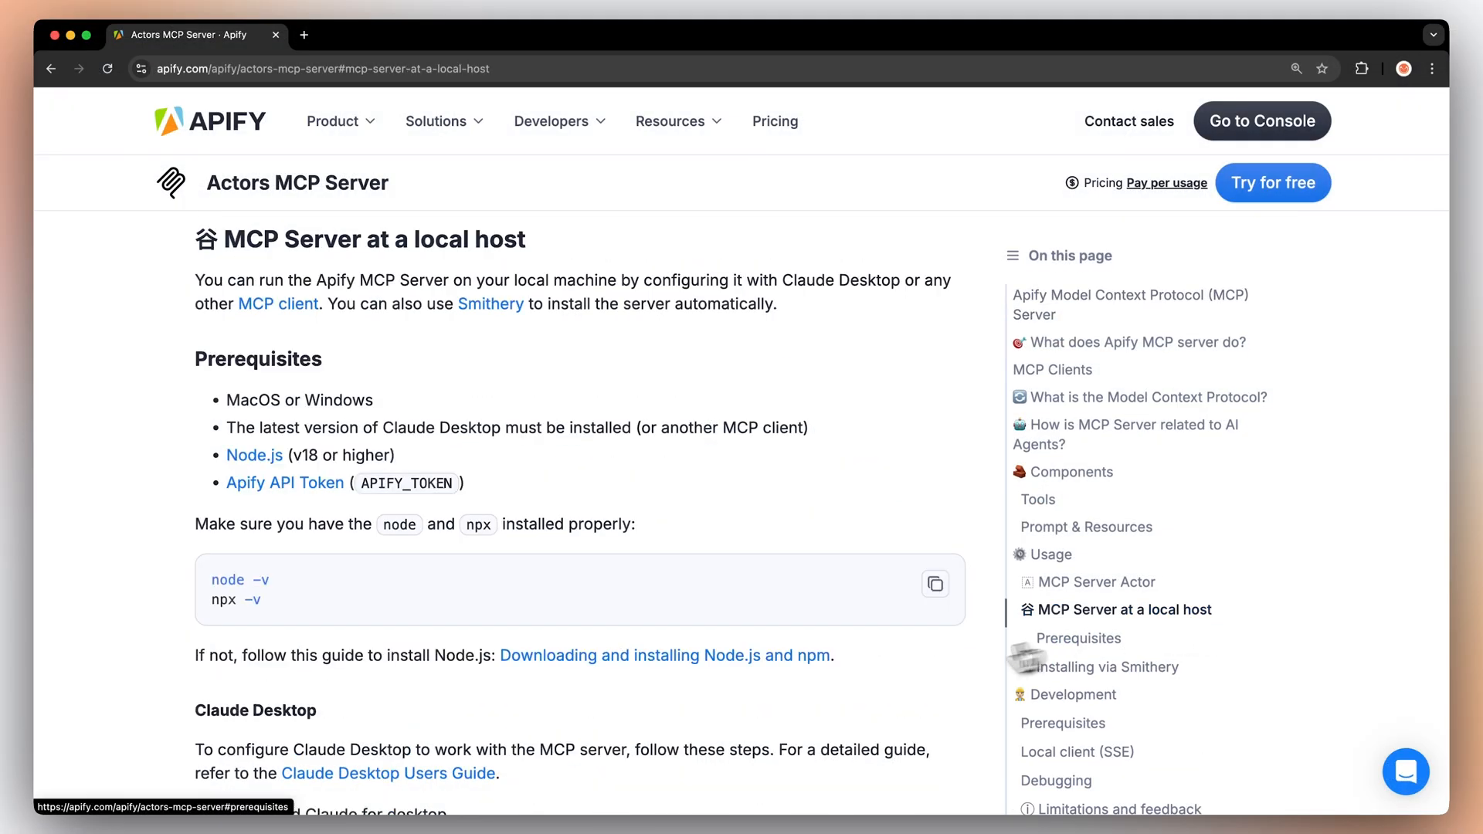
pyautogui.scroll(-3)
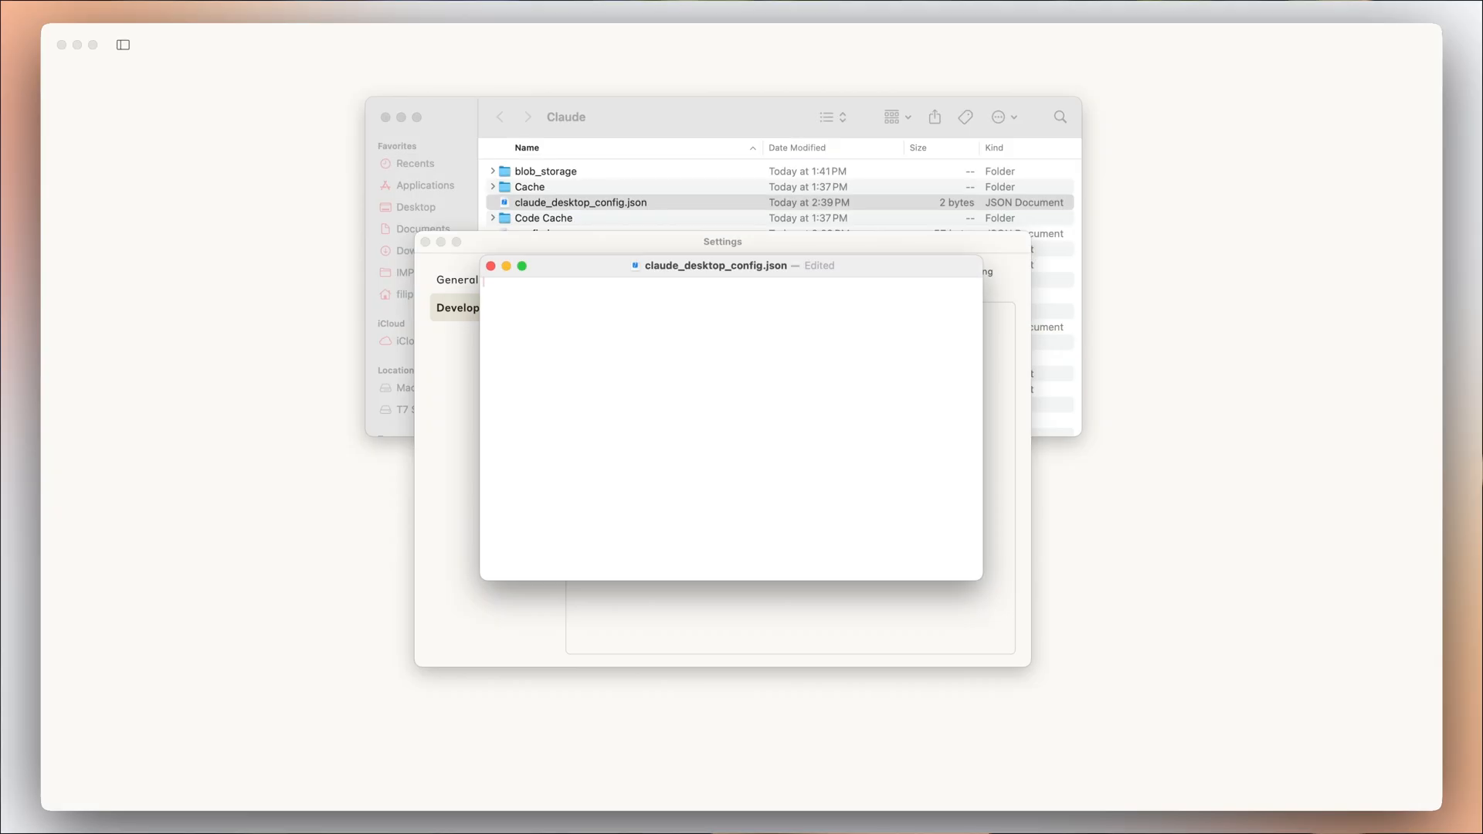
# - Paste the actors-mcp-server config with the Apify token and save claude_desktop_config.json
pyautogui.press('cmd+v')
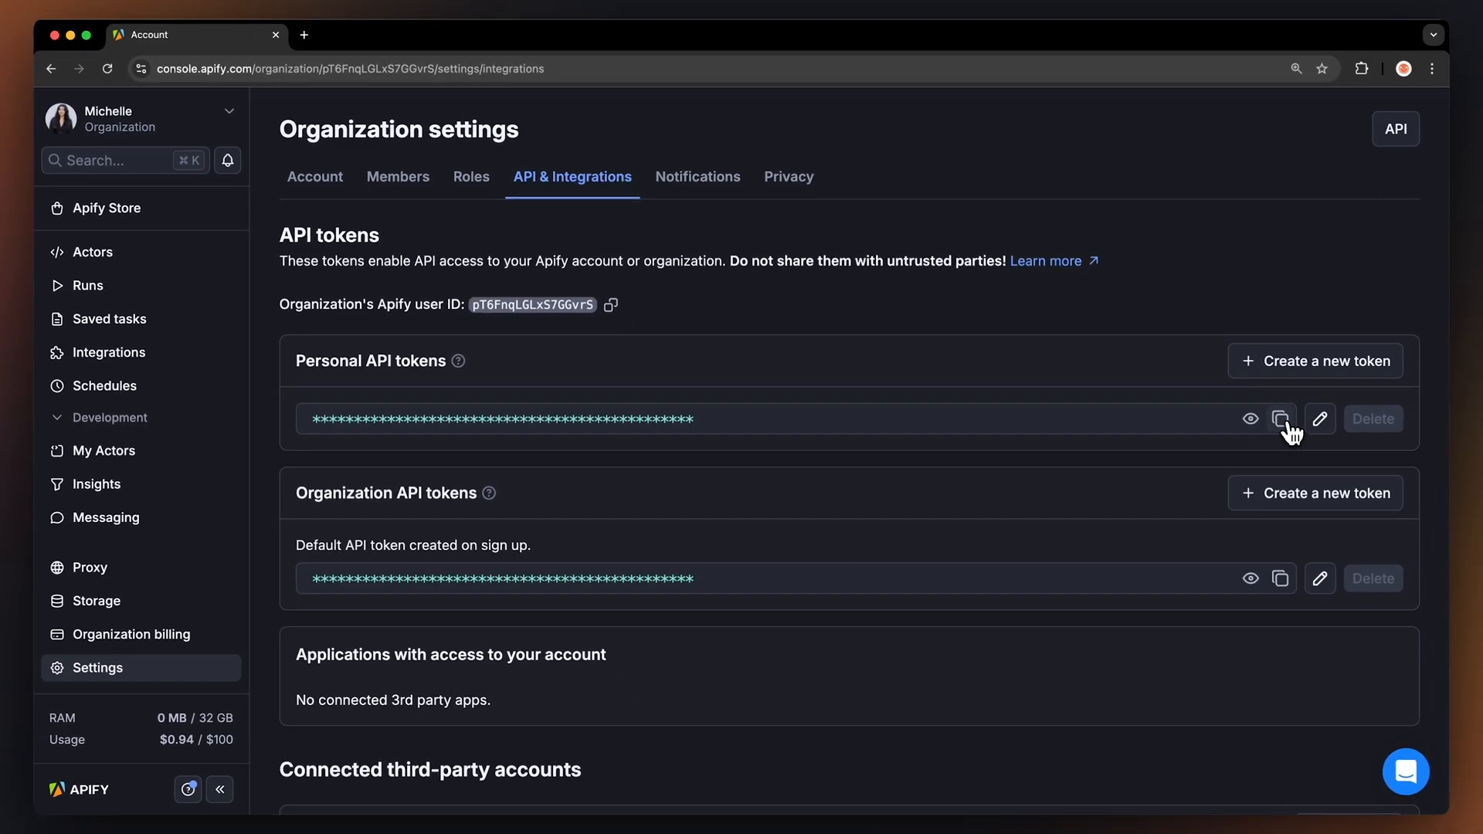
pyautogui.press('cmd+v')
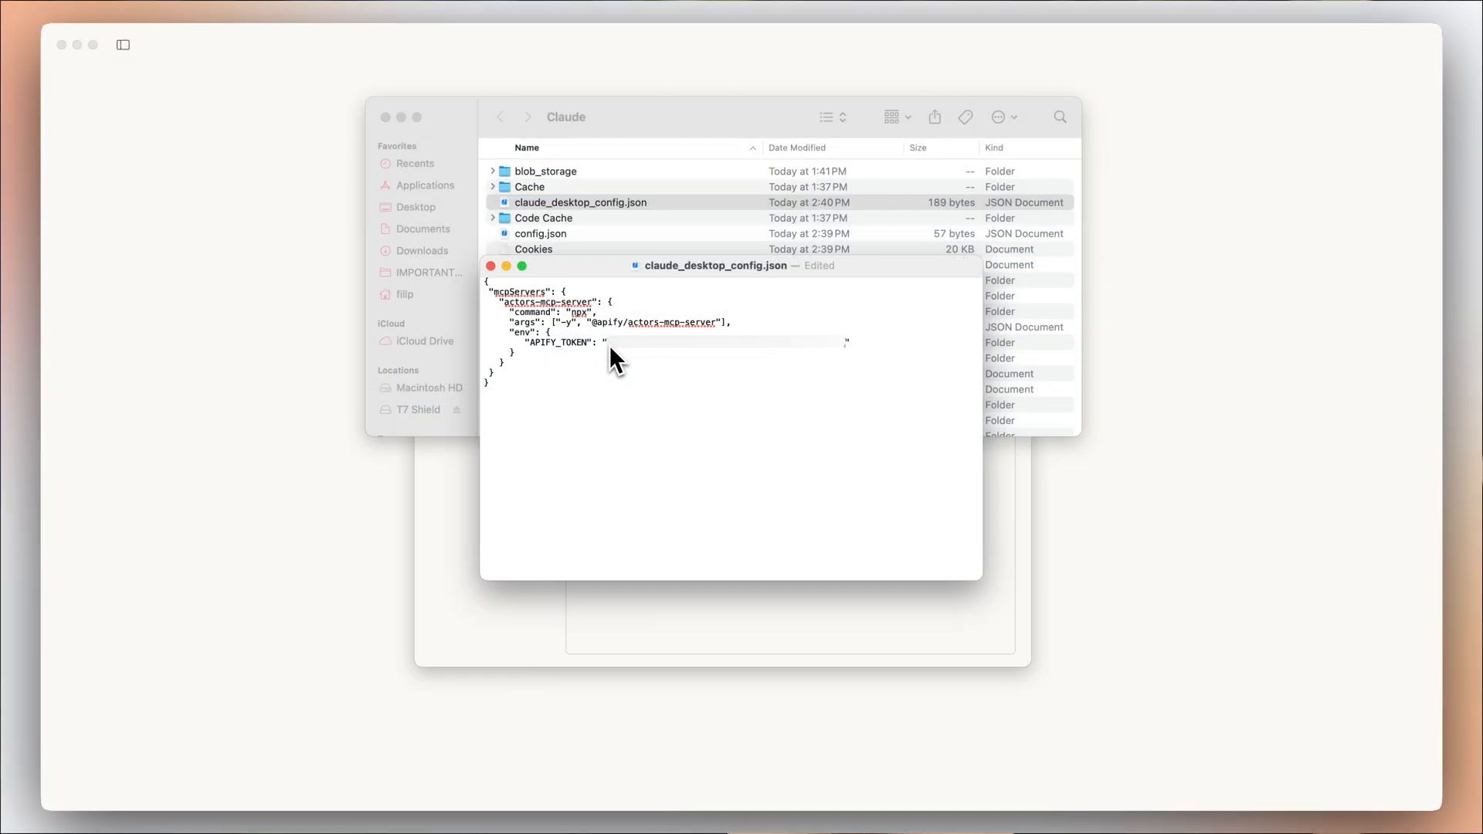
pyautogui.moveTo(632, 374)
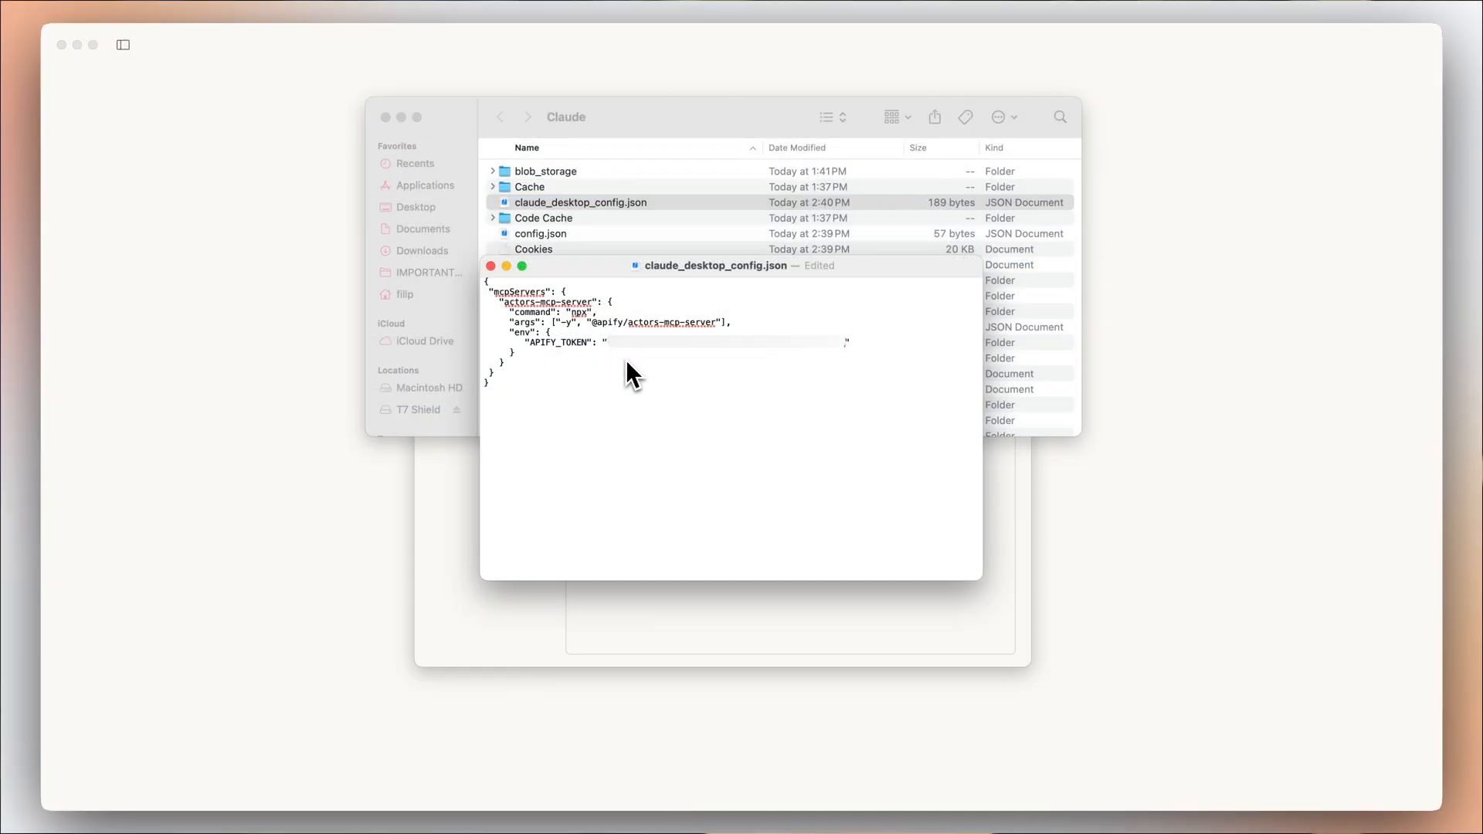
pyautogui.press('cmd+s')
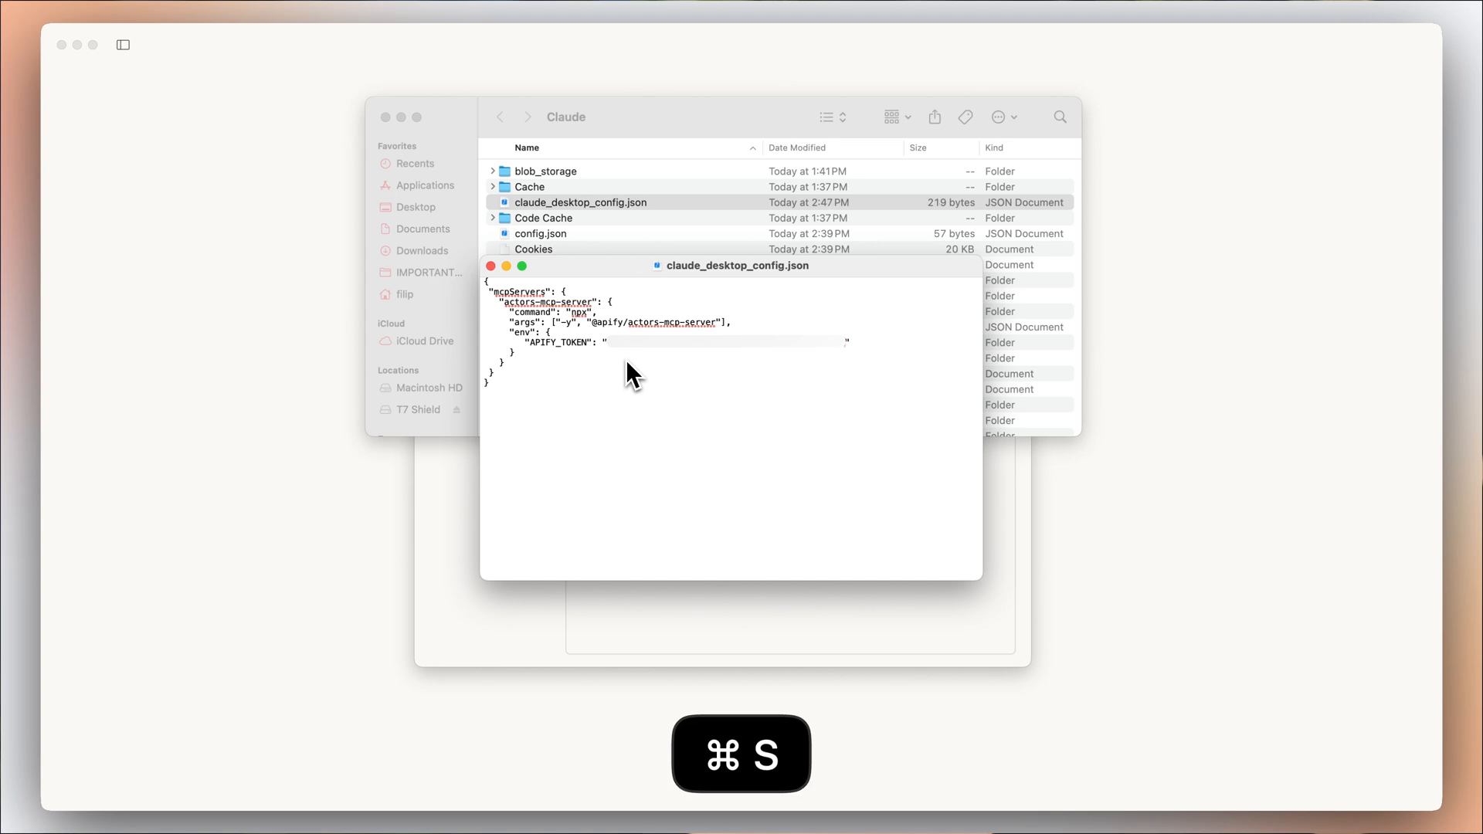
pyautogui.press('cmd+s')
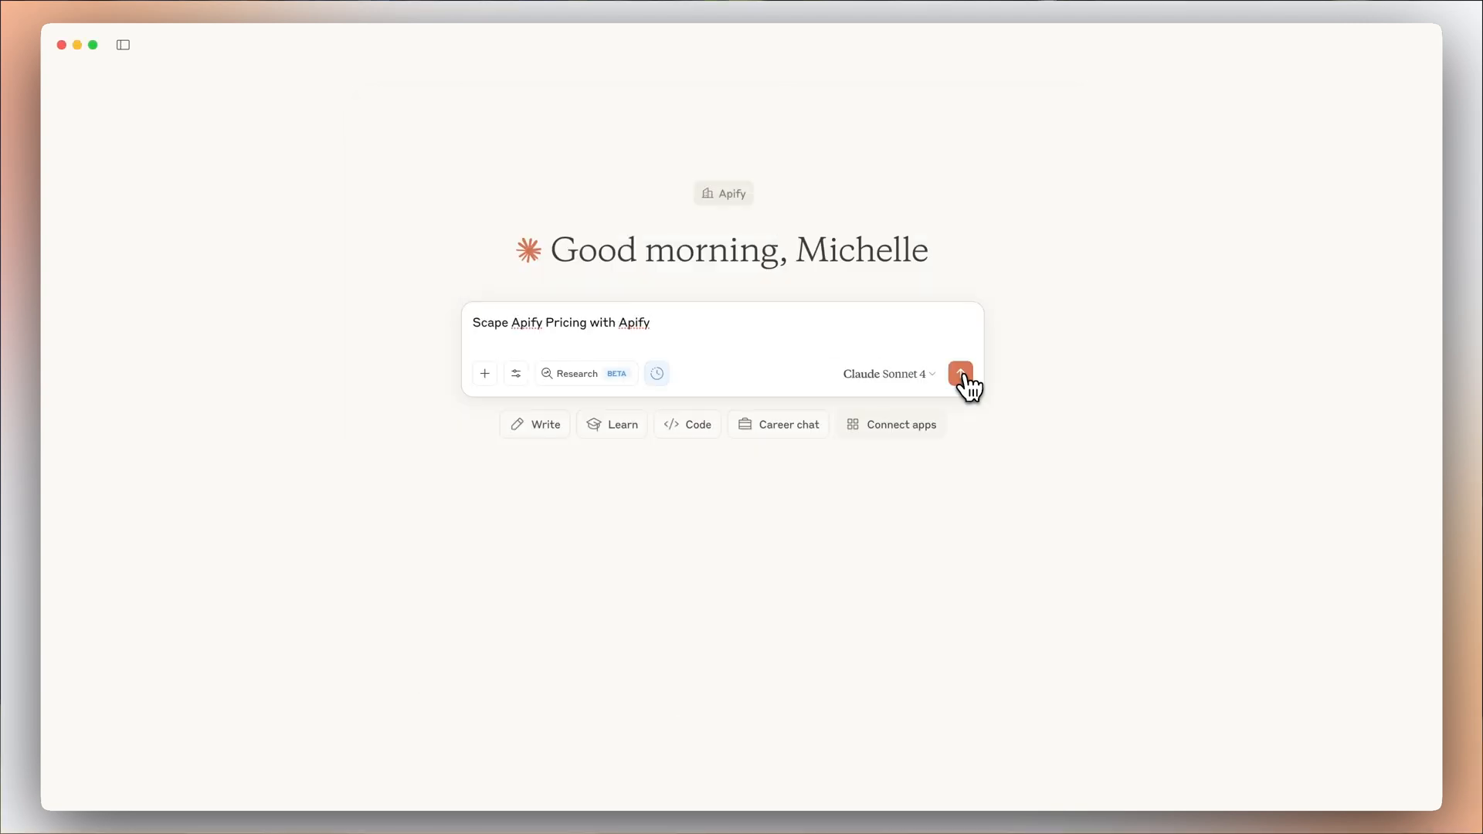
# - Submit the Apify pricing-scrape prompt and turn on all Apify MCP tools
pyautogui.click(959, 372)
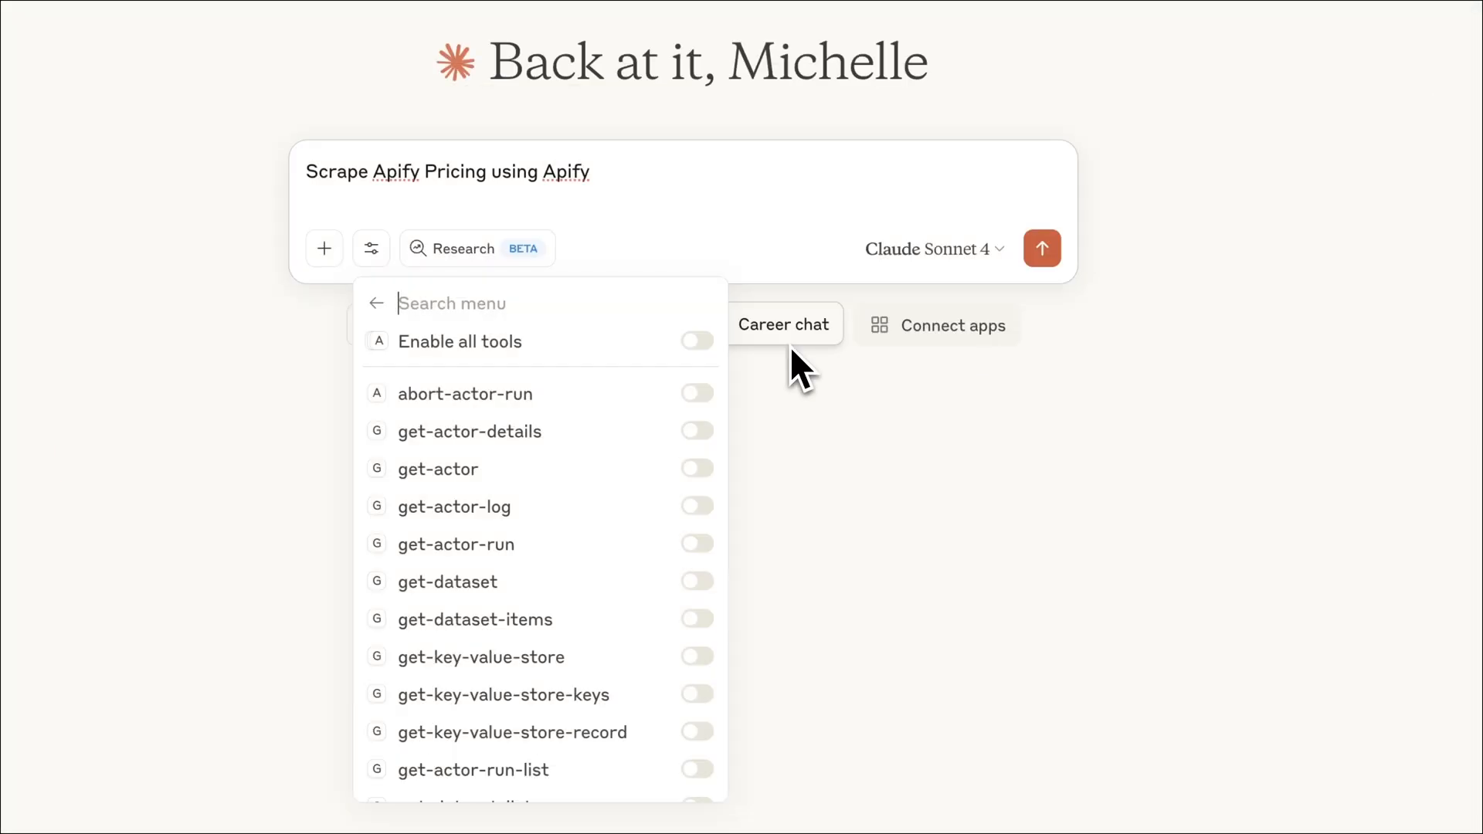
pyautogui.moveTo(714, 354)
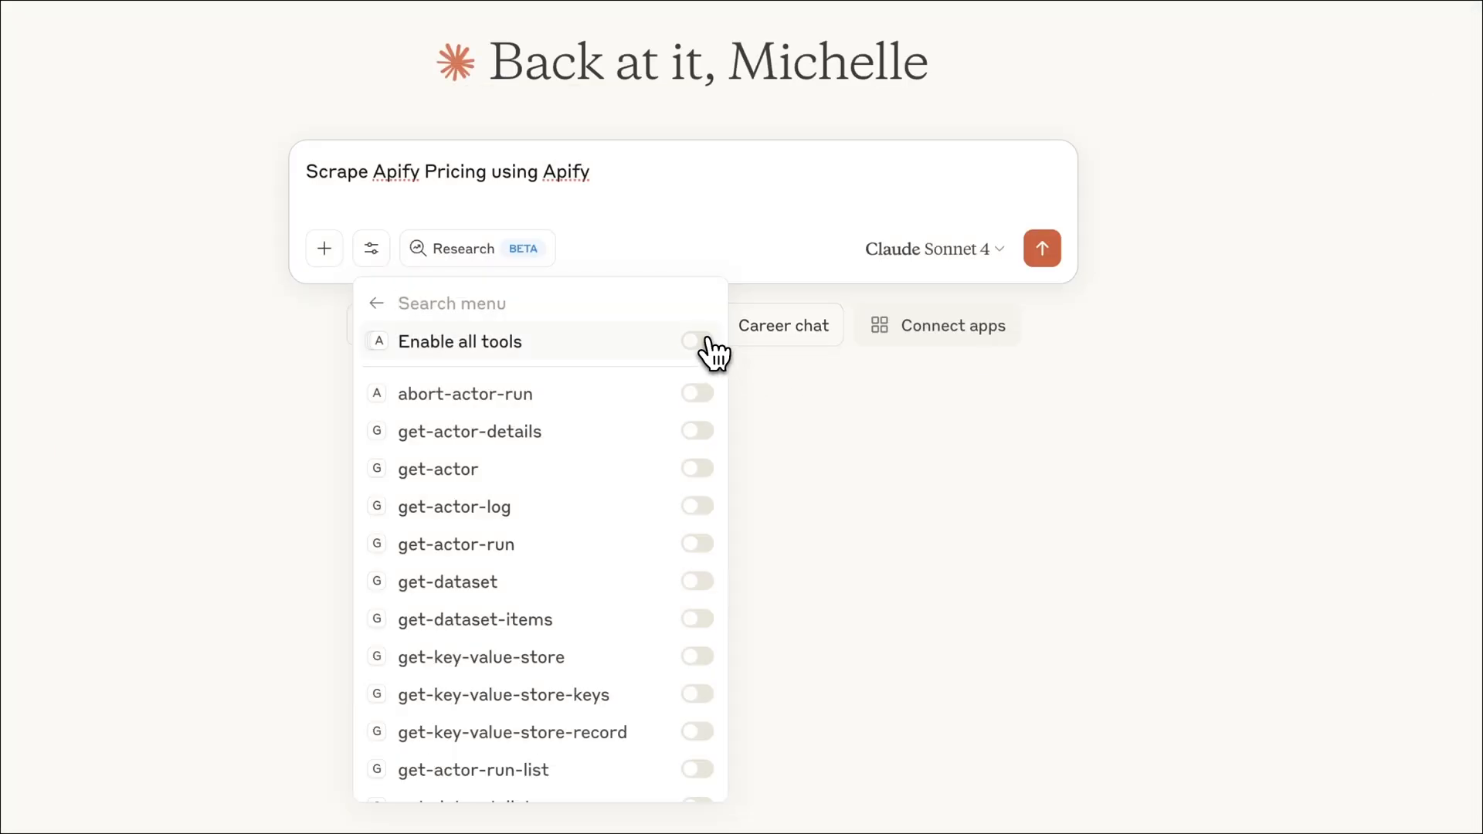
pyautogui.click(696, 341)
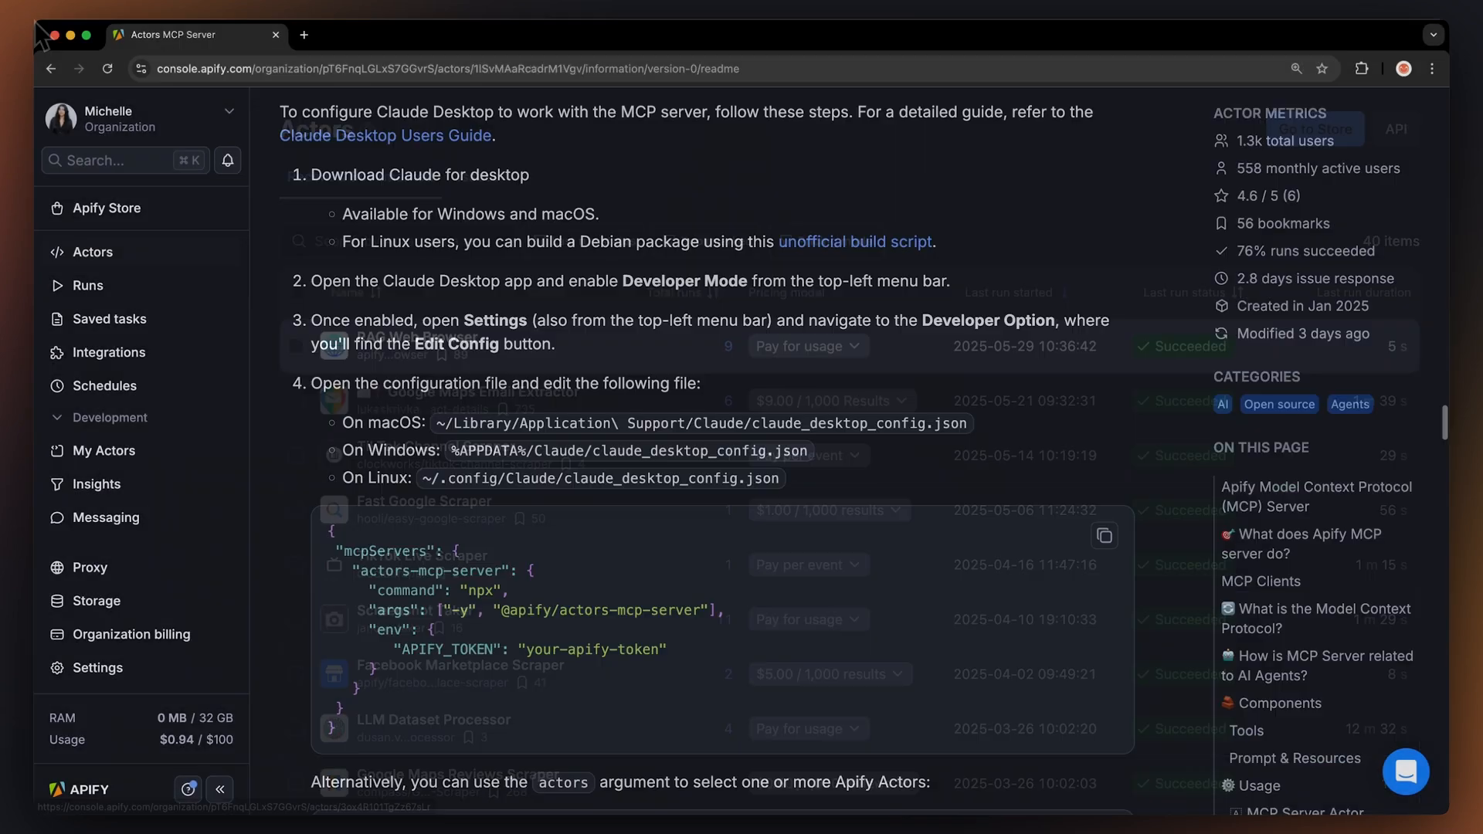
pyautogui.scroll(-3)
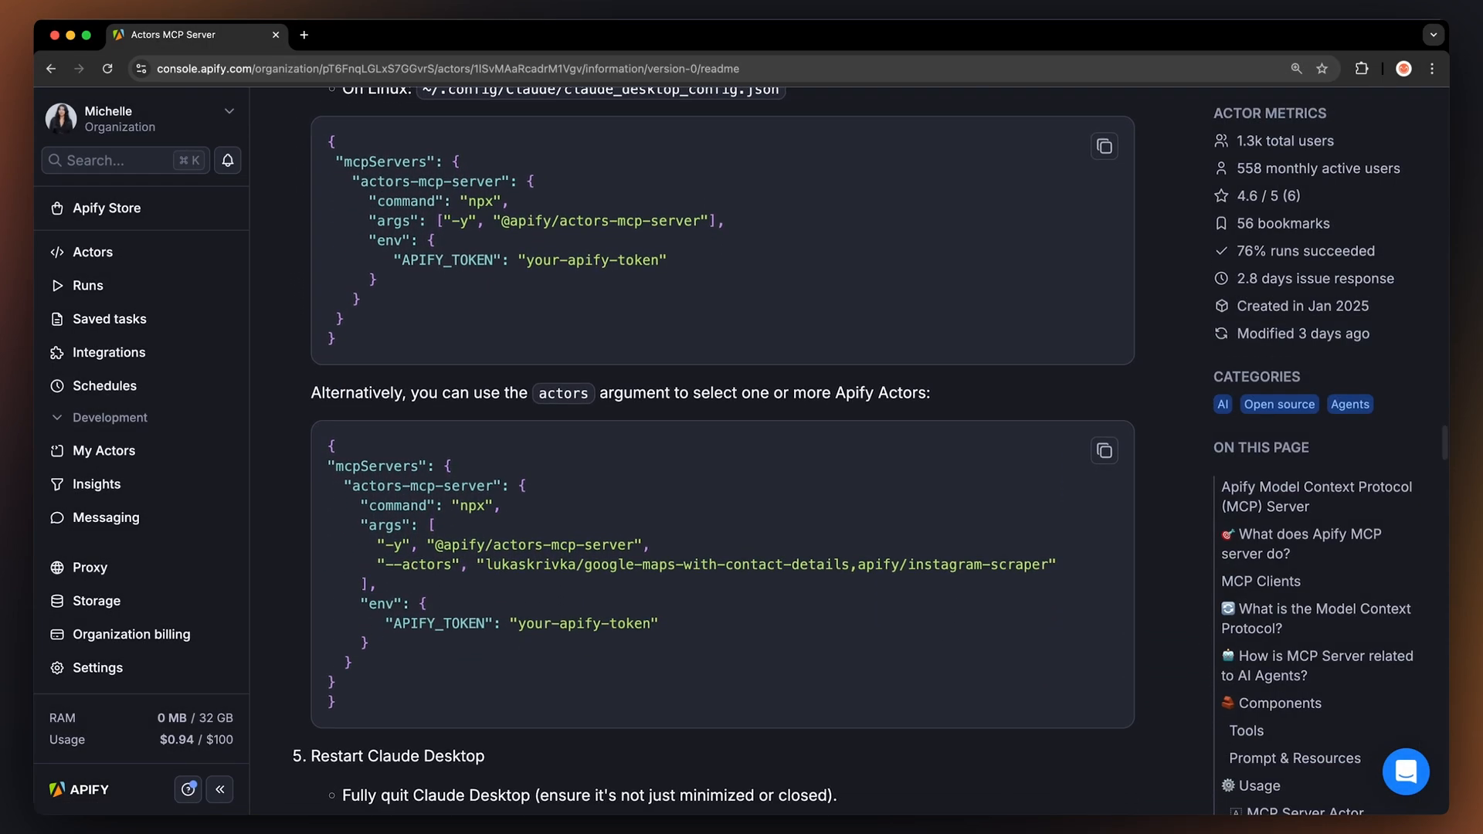
pyautogui.scroll(-3)
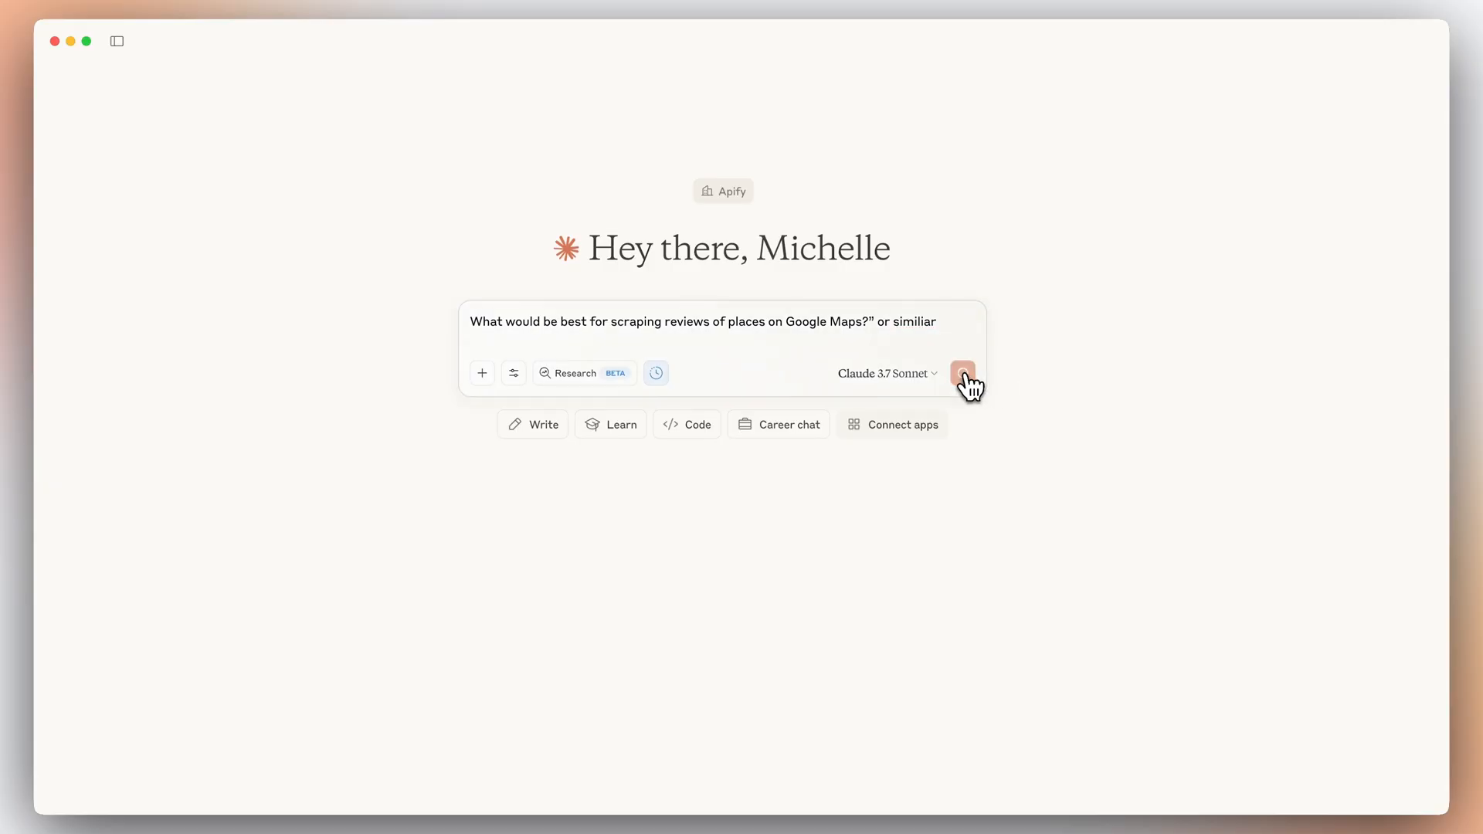
# - Send the question about the best way to scrape Google Maps reviews
pyautogui.click(962, 373)
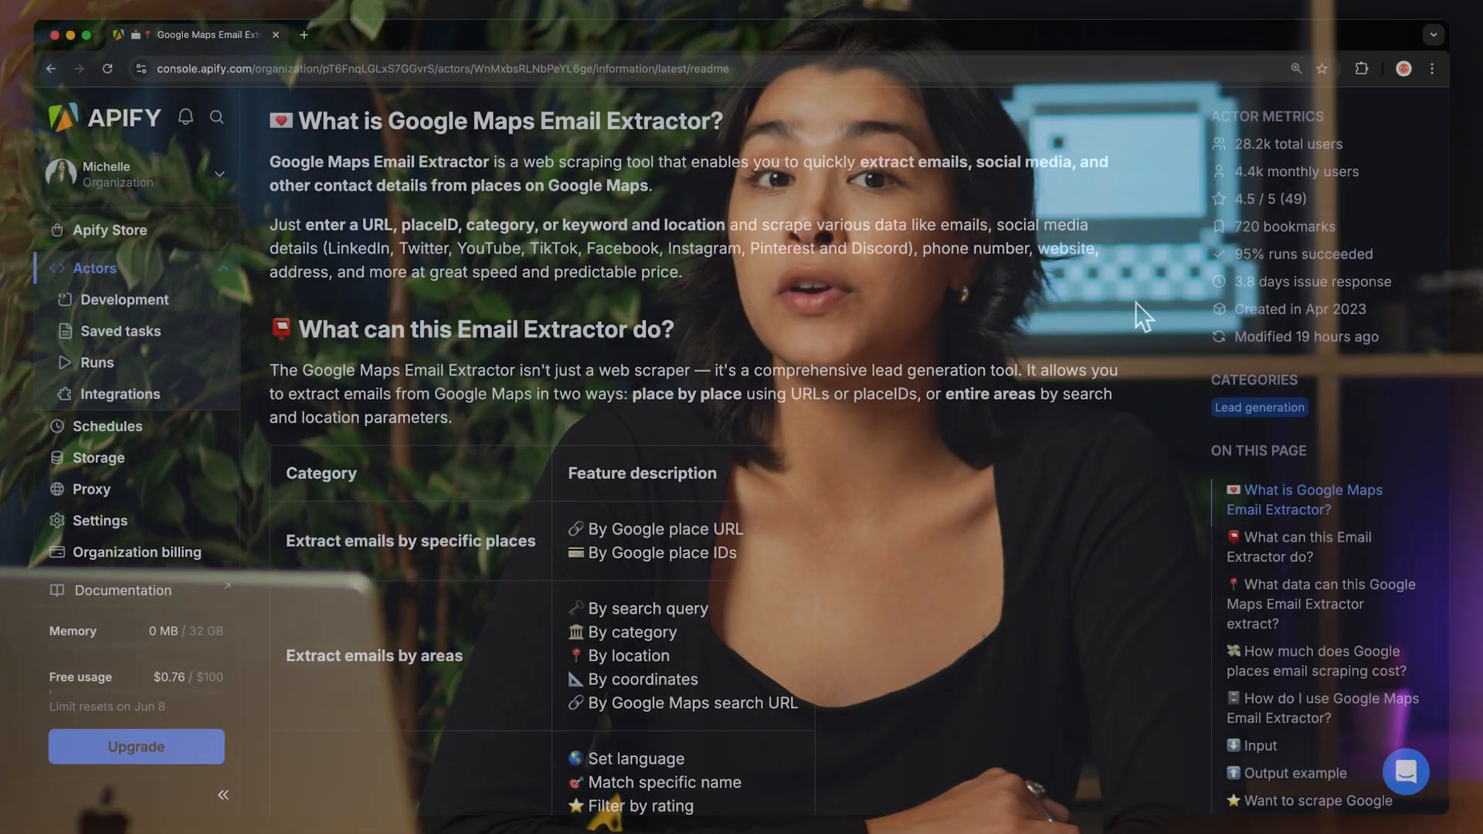
# - Open the Actors MCP Server readme's alternative config using the actors argument
pyautogui.click(1256, 745)
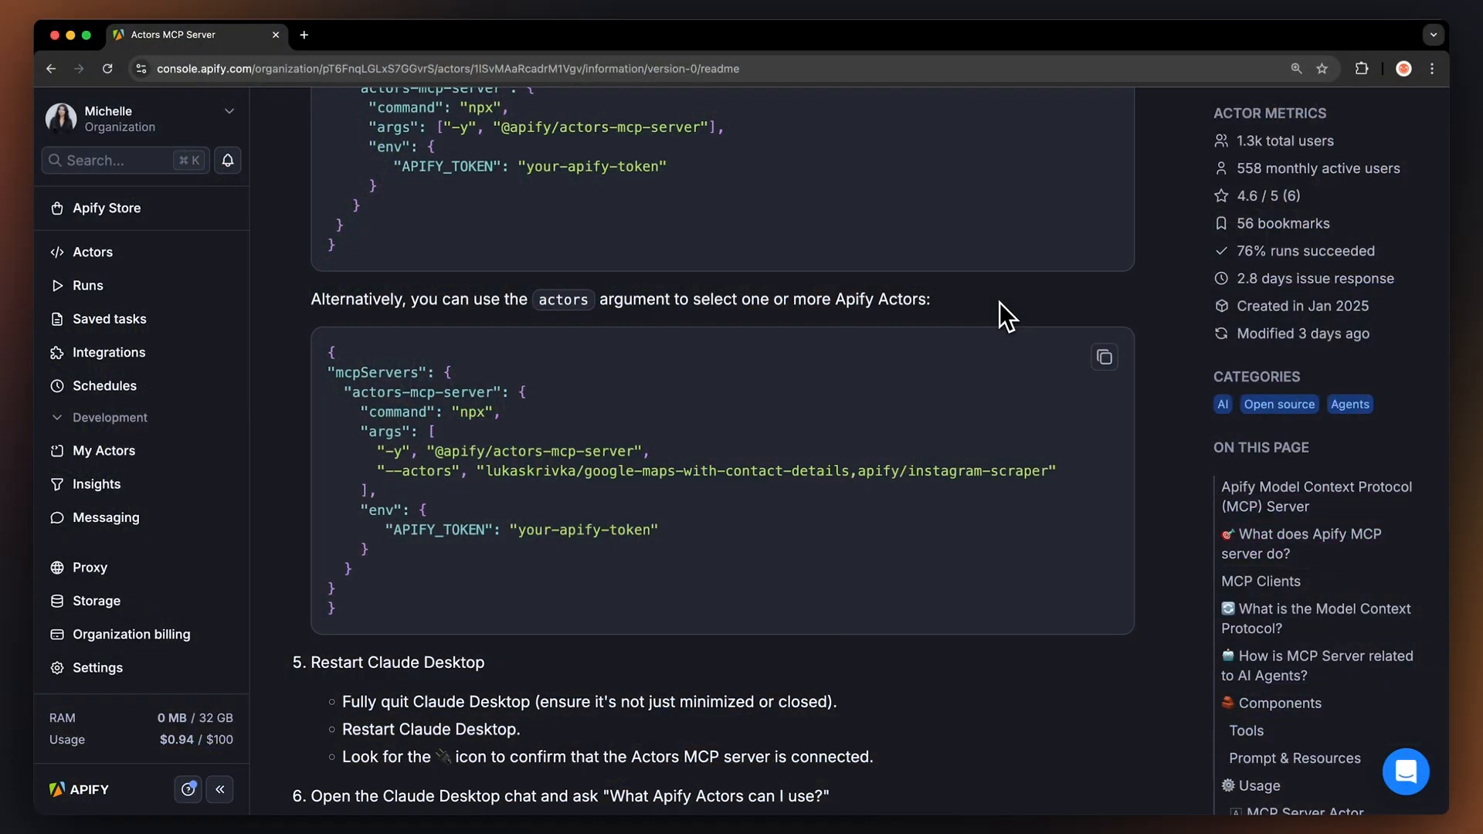
pyautogui.moveTo(1012, 318)
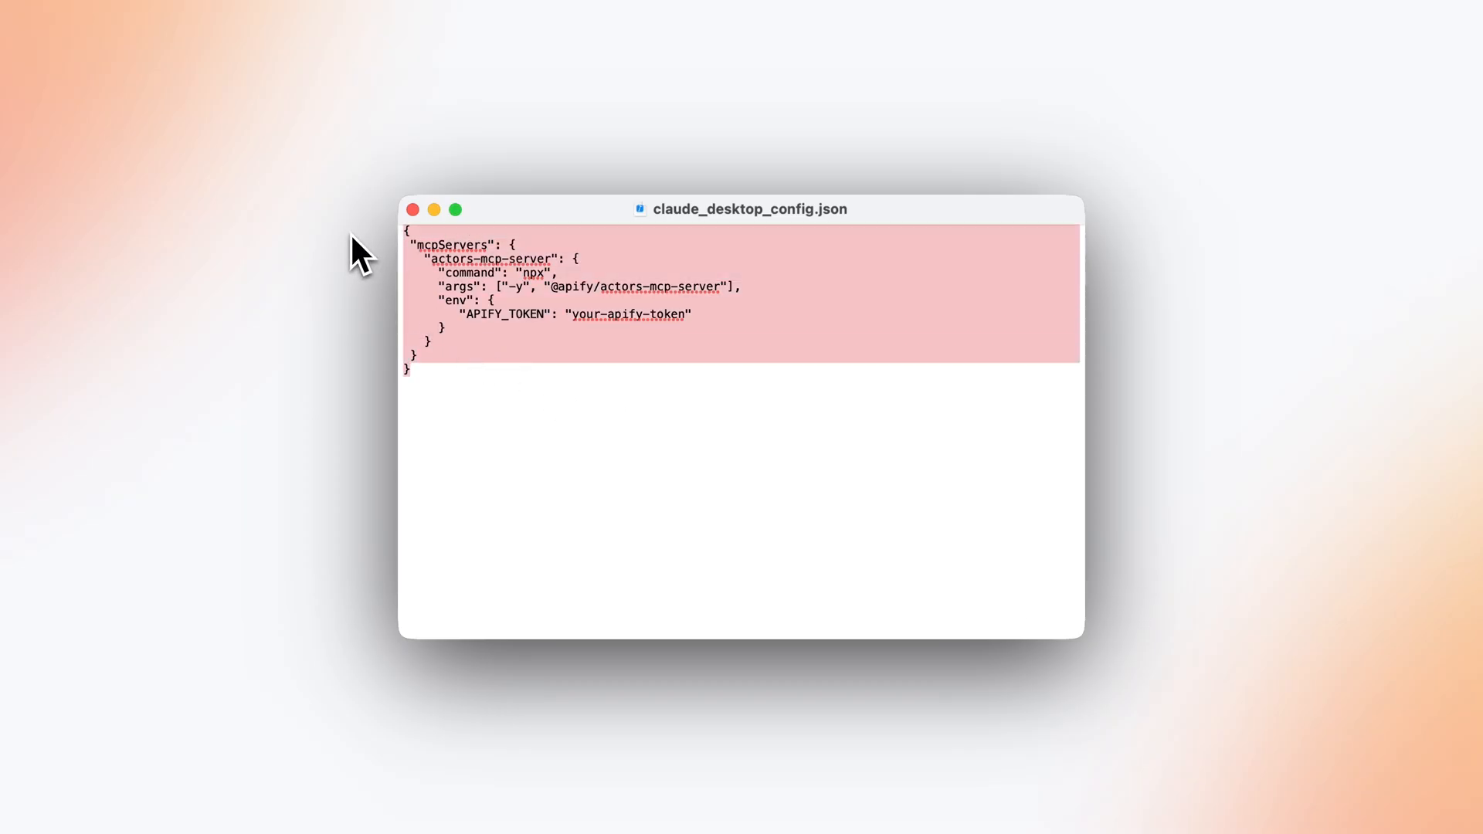
# - Add "--actors" with lukaskrivka/google-maps-with-contact-details and apify/instagram-scraper to the config args
pyautogui.write('"--actors", "lukaskrivka/google-maps-with-contact-details,apify/instagram-scraper"')
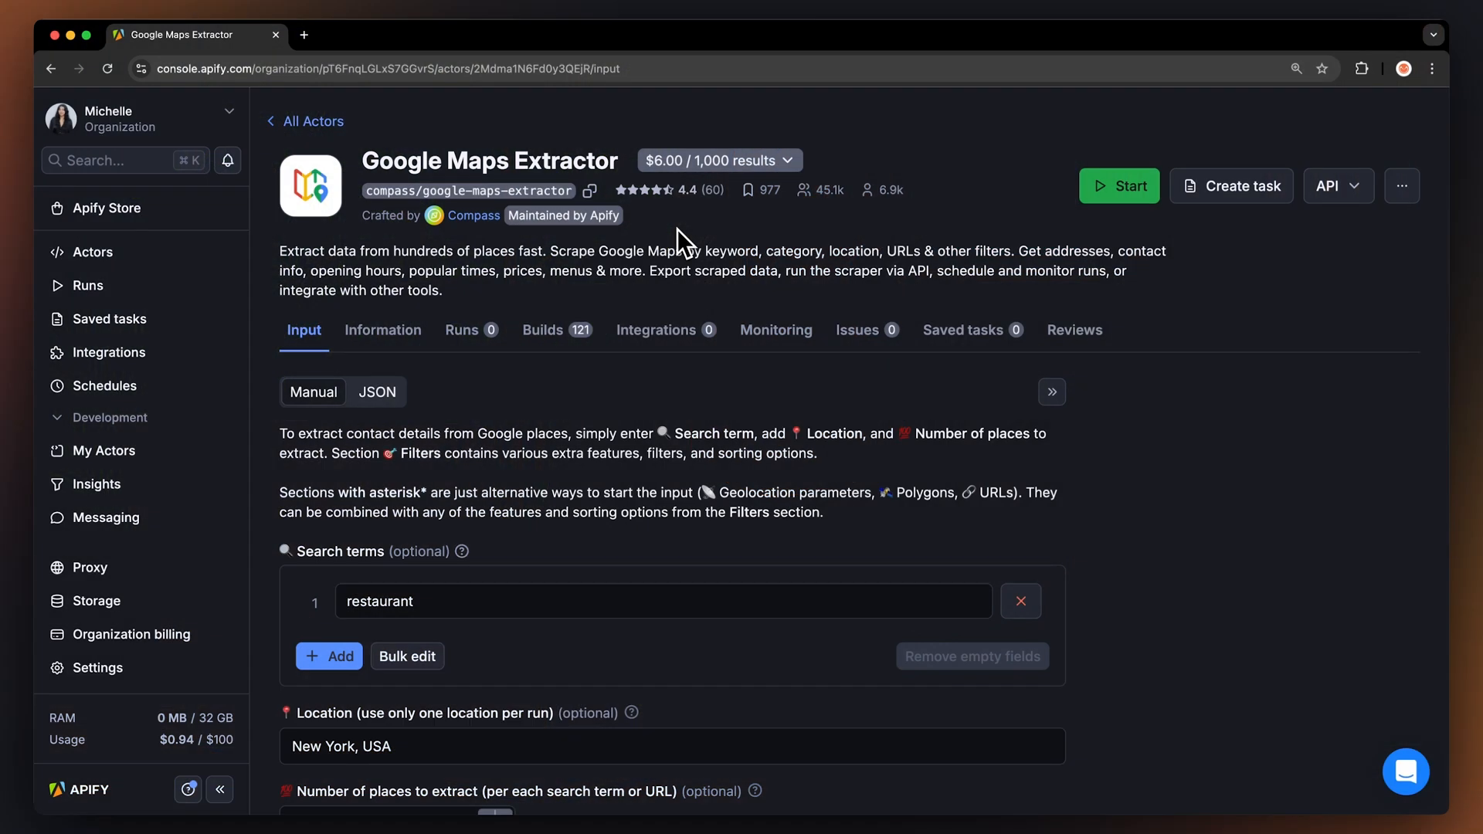
pyautogui.moveTo(636, 233)
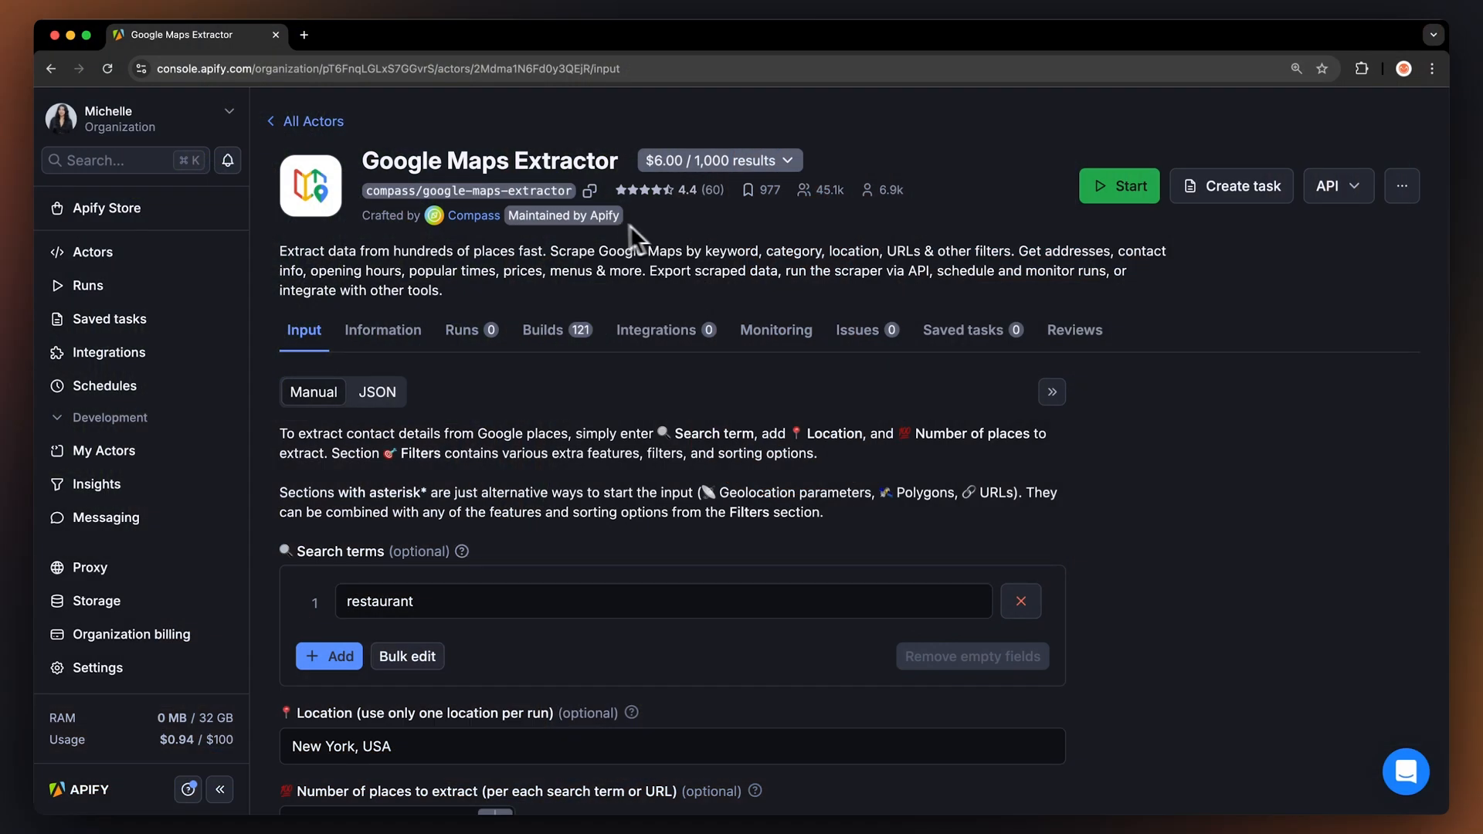
pyautogui.moveTo(589, 193)
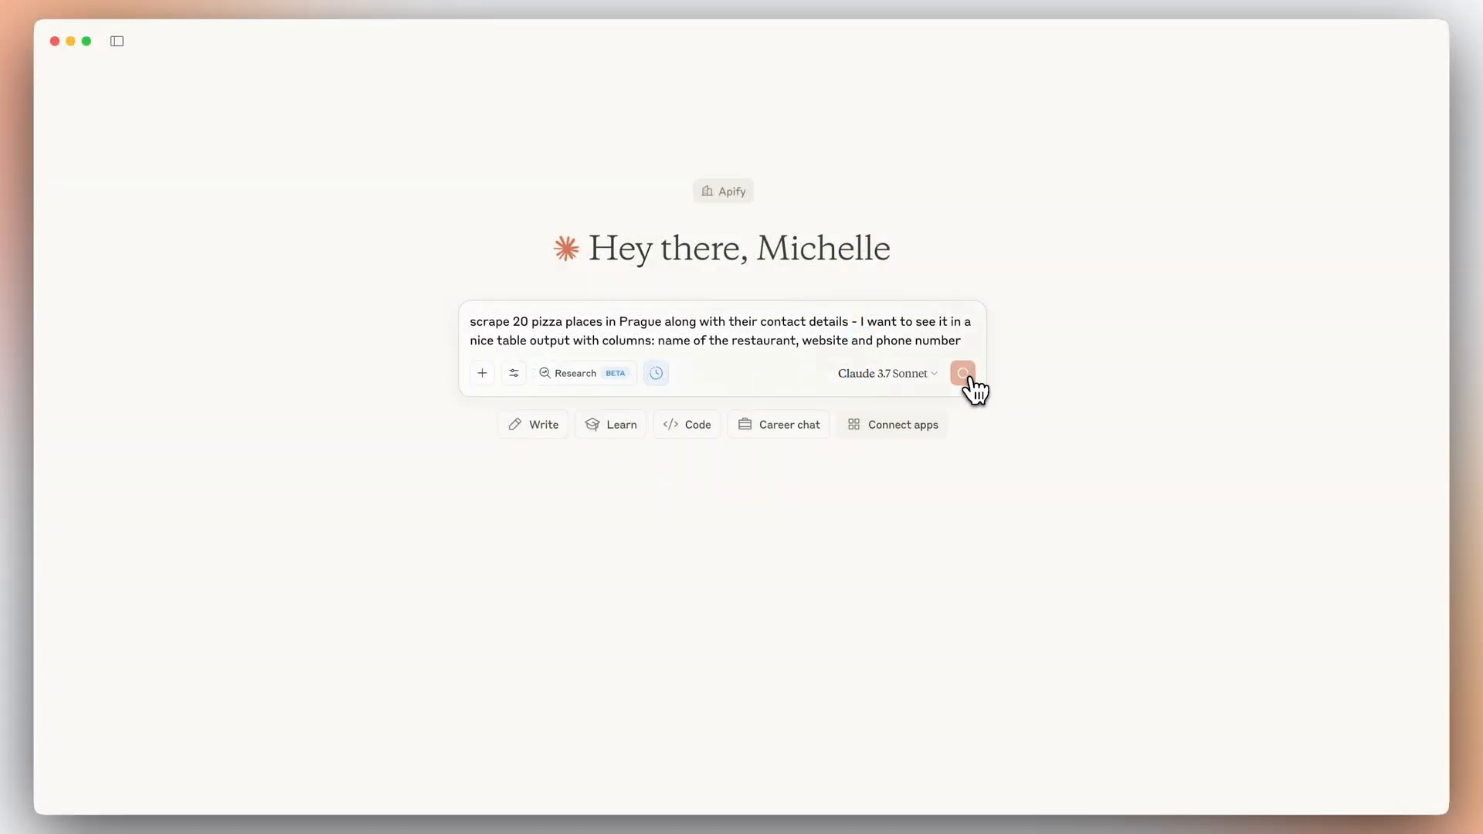
# - Send the request for 20 Prague pizza places and allow the Google Maps contact-details tool
pyautogui.click(962, 372)
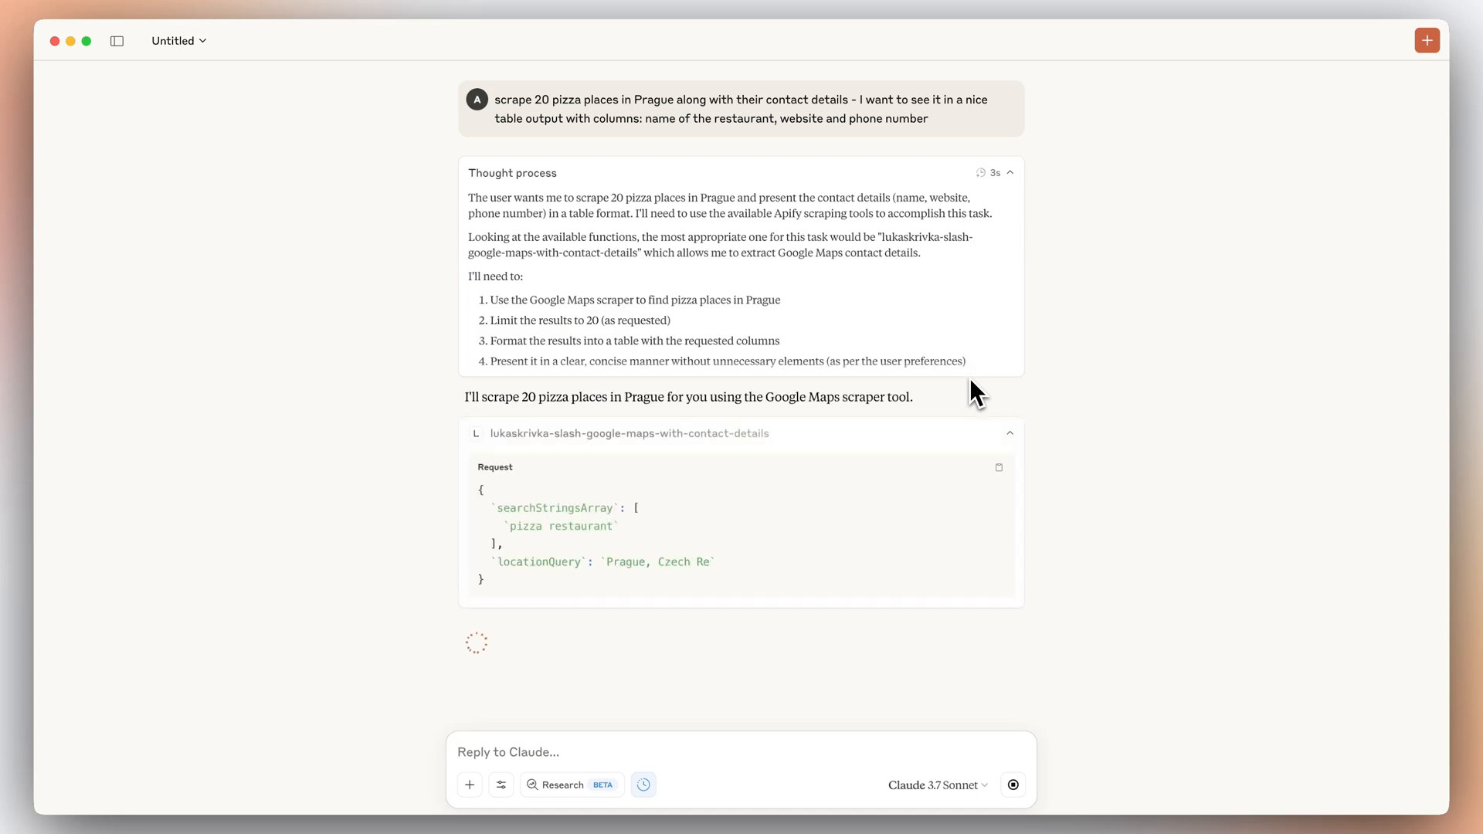
pyautogui.click(1008, 172)
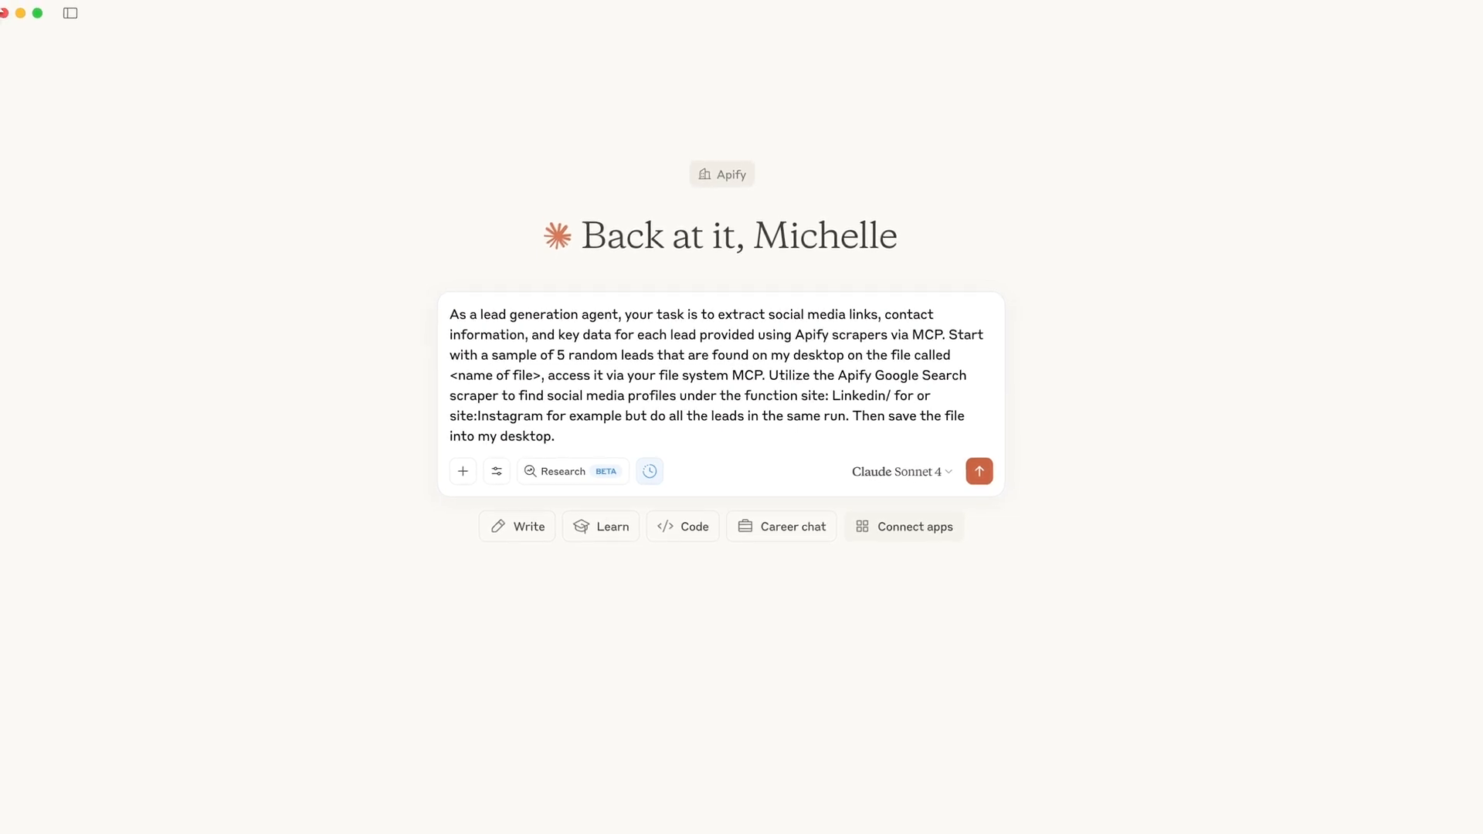
pyautogui.moveTo(8, 19)
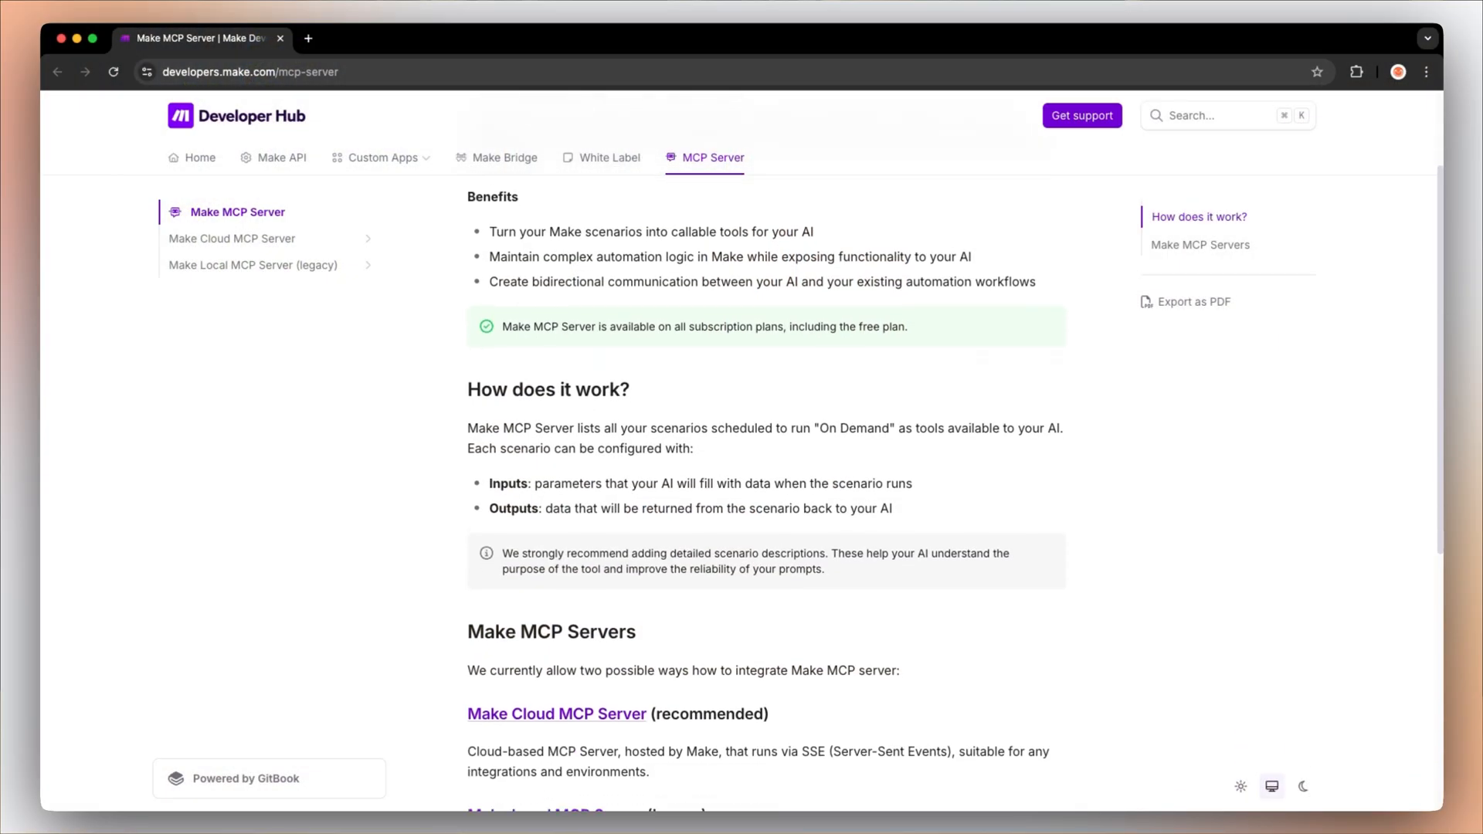
pyautogui.scroll(-3)
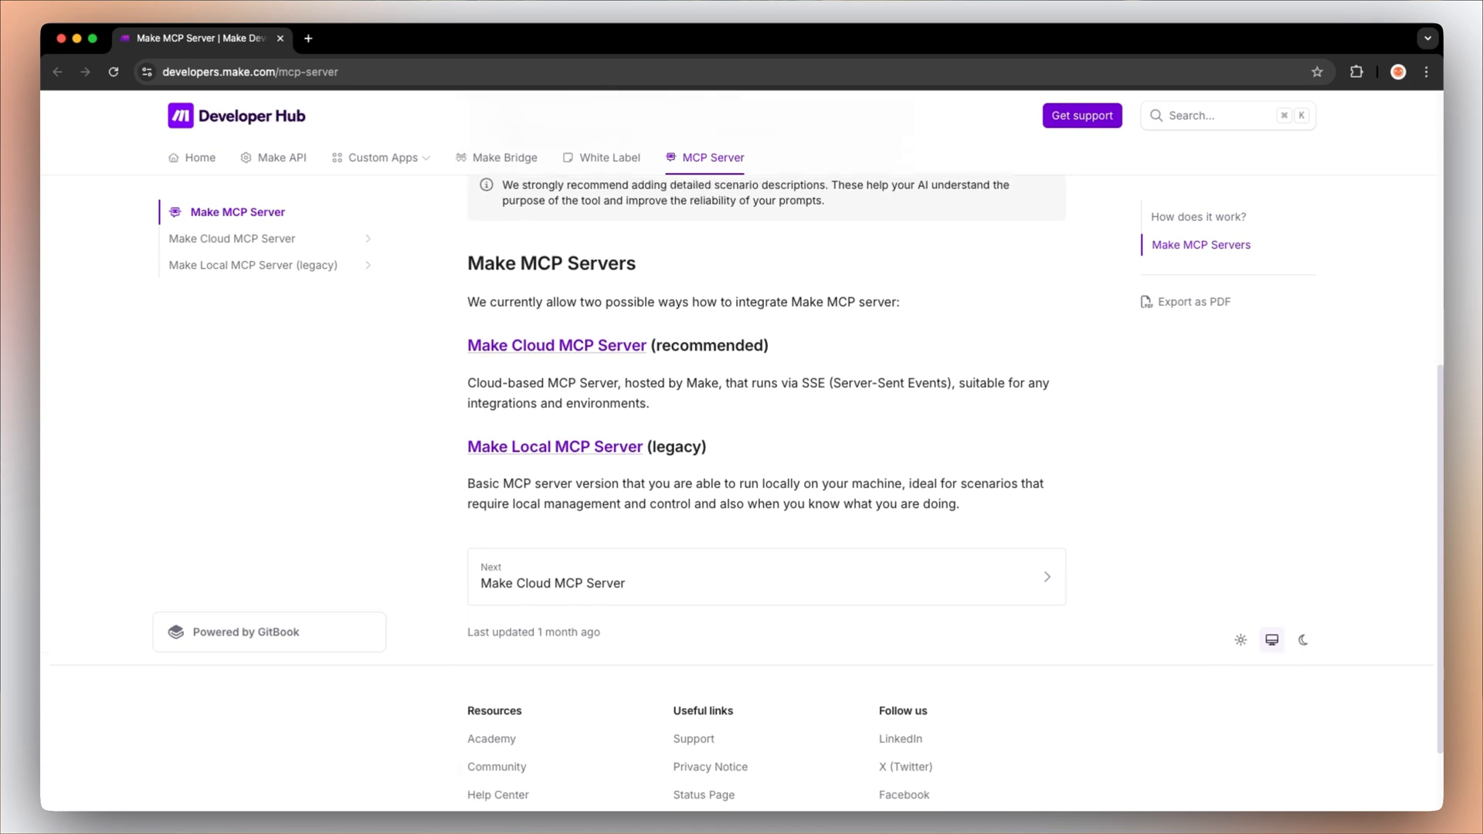
pyautogui.scroll(-3)
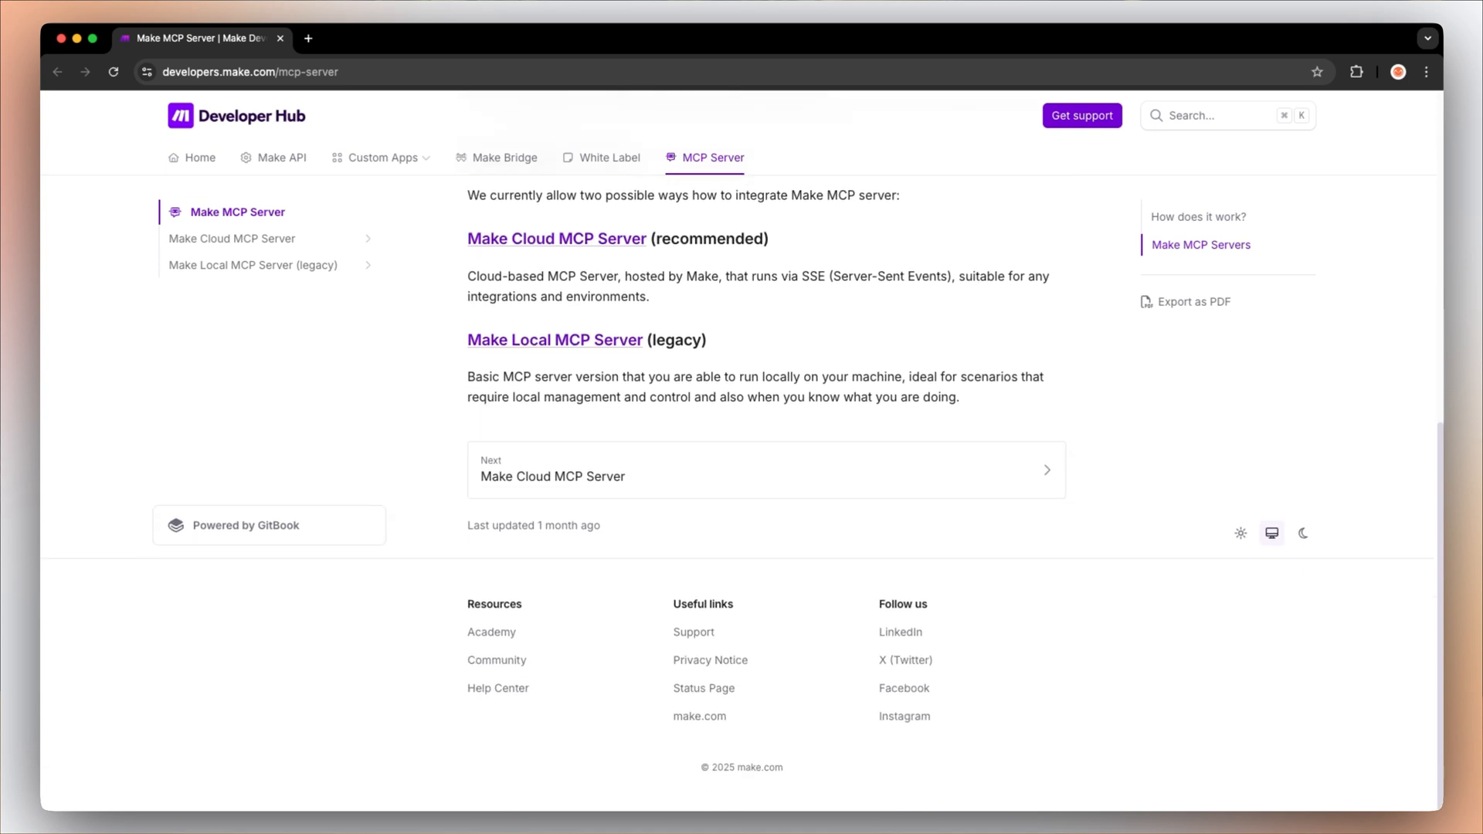